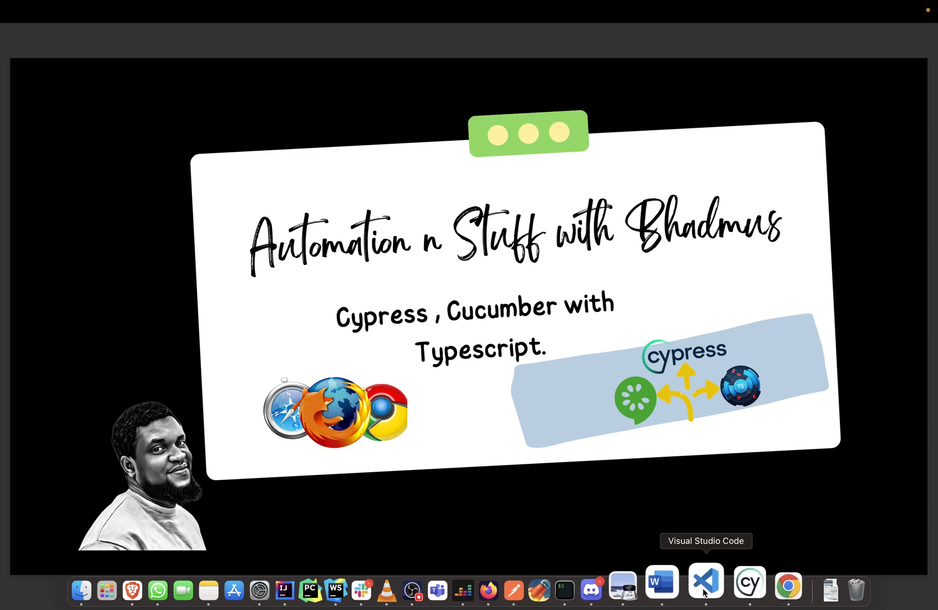
# - Set cypress.config.ts baseUrl to the GlobalSQA BankingProject login URL
pyautogui.click(705, 582)
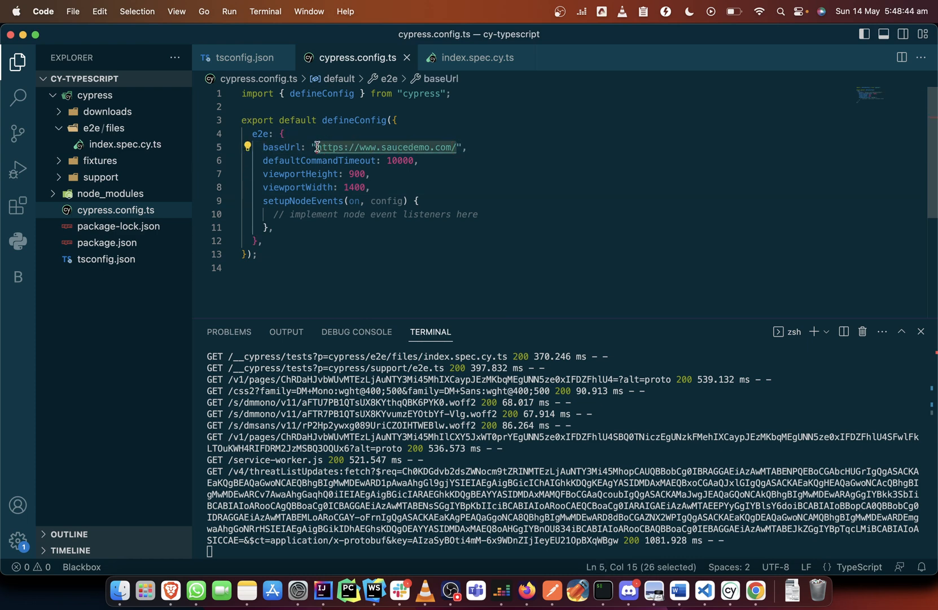
pyautogui.write('https://www.globalsqa.com/angularJs-protractor/BankingProject/#/login')
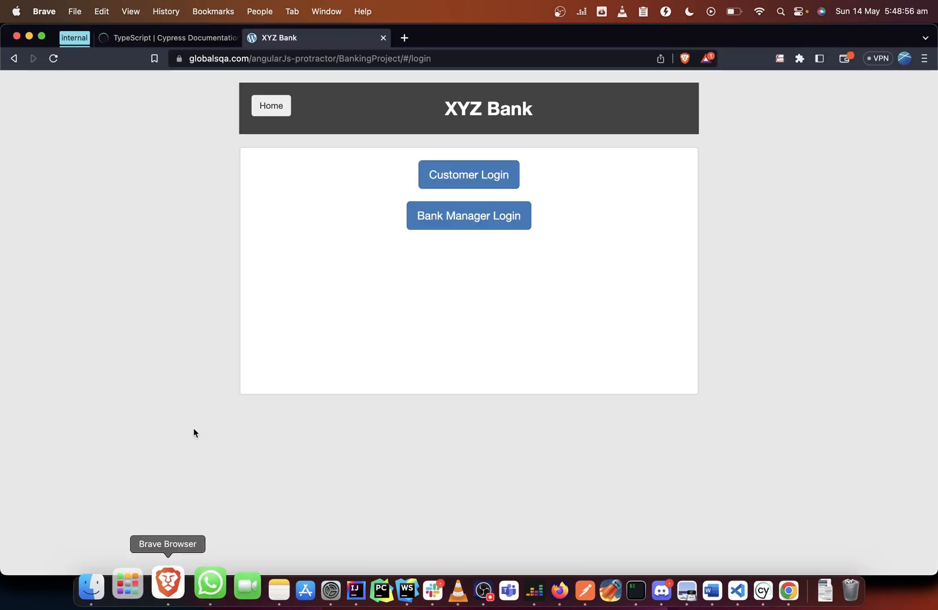
pyautogui.moveTo(378, 207)
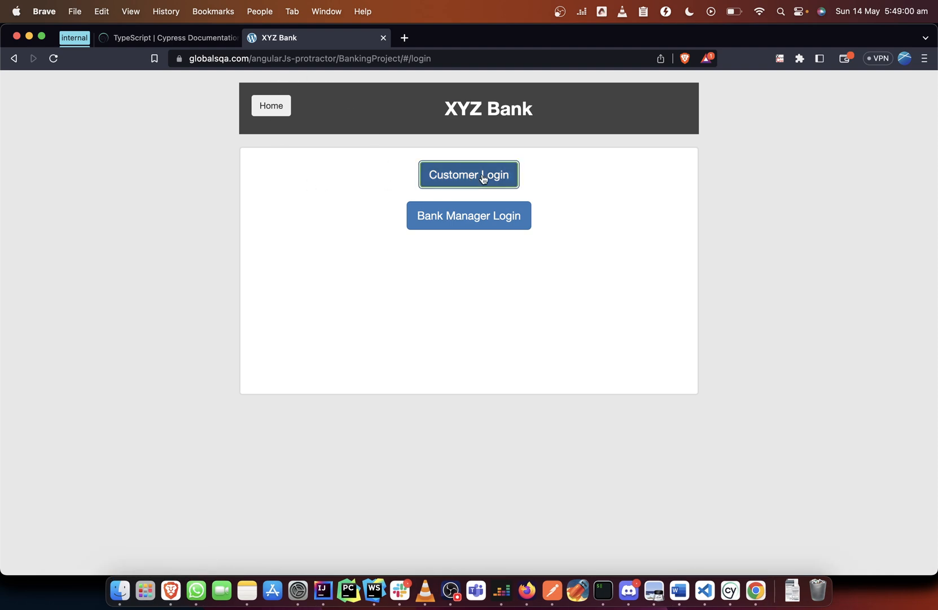
# - Browse the customer name dropdown, then log in as bank manager and view the Customers list
pyautogui.click(468, 173)
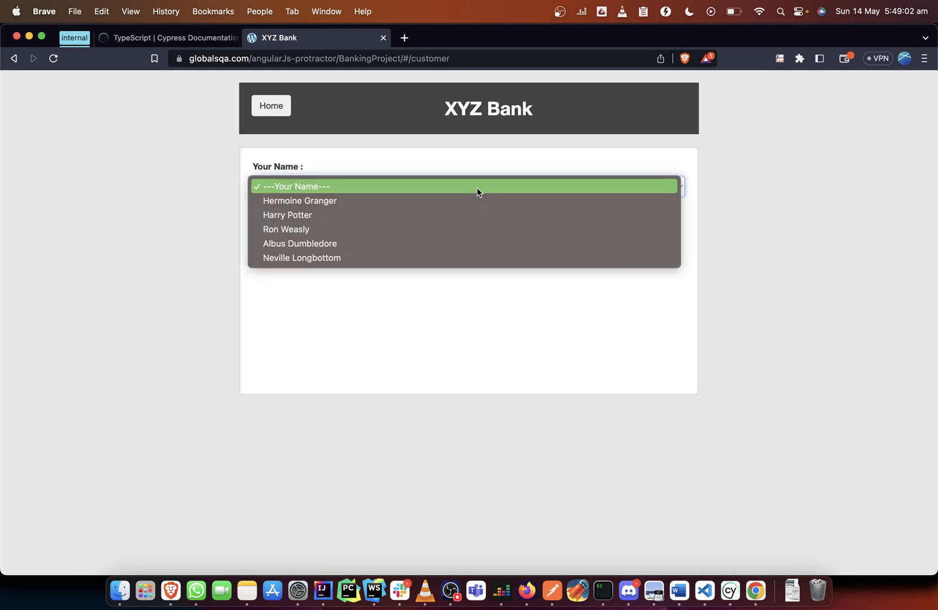
pyautogui.click(464, 187)
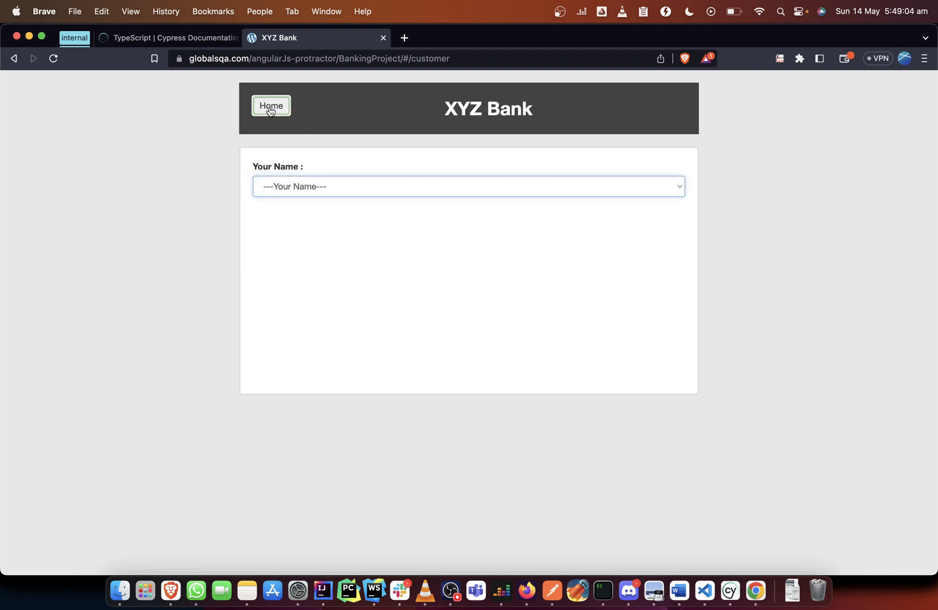
pyautogui.click(271, 106)
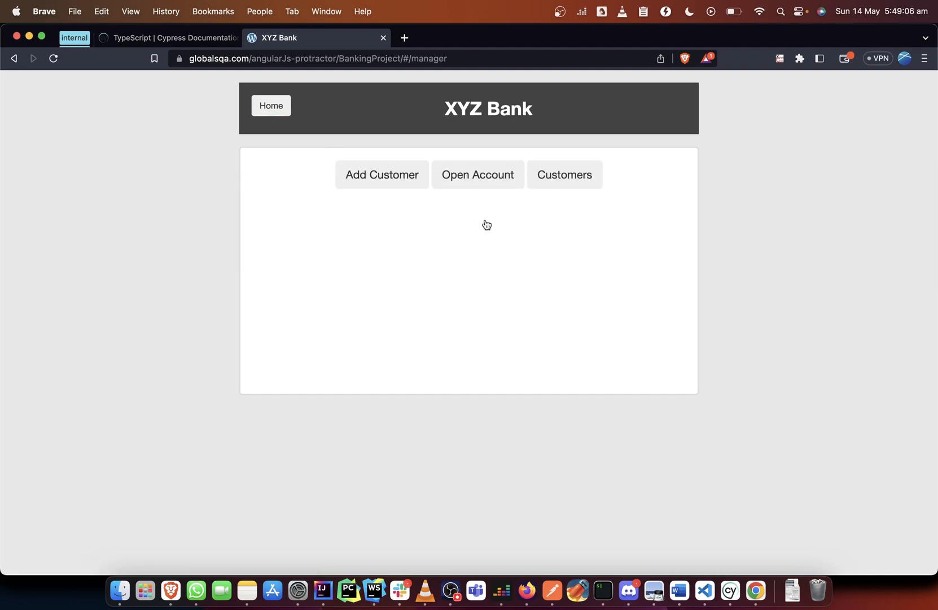
pyautogui.moveTo(567, 188)
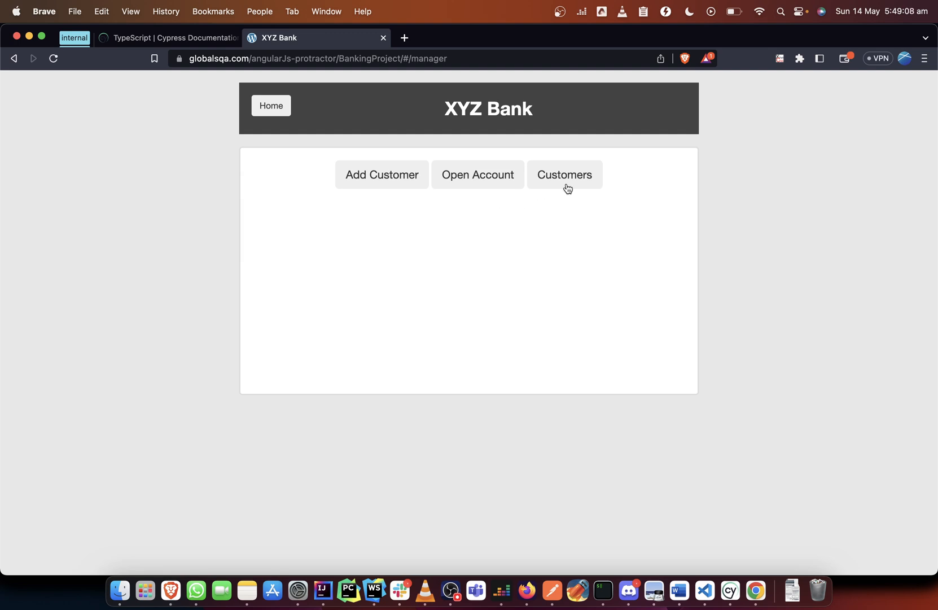
pyautogui.click(563, 174)
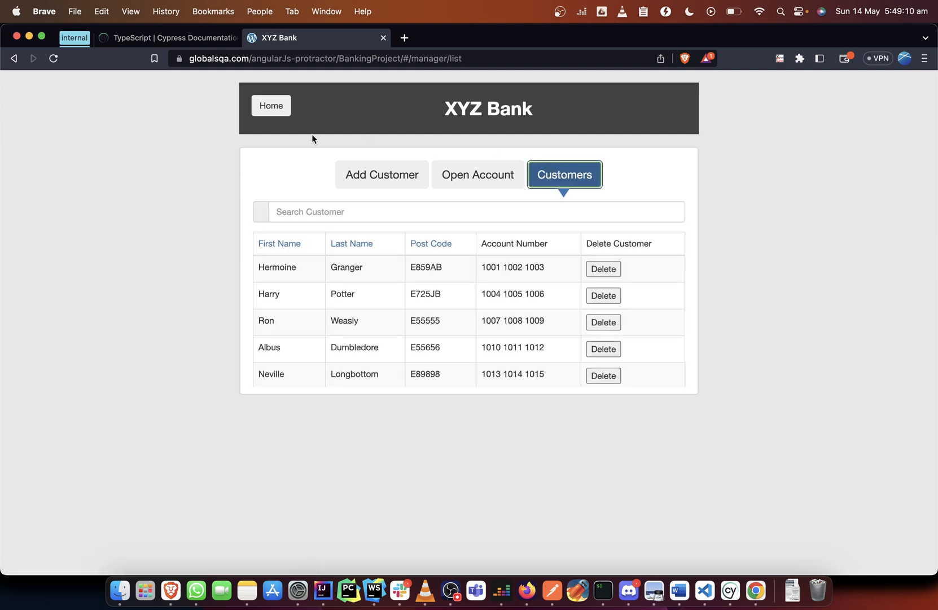
# - Return home, log in as bank manager again and land on the Add Customer form
pyautogui.click(271, 105)
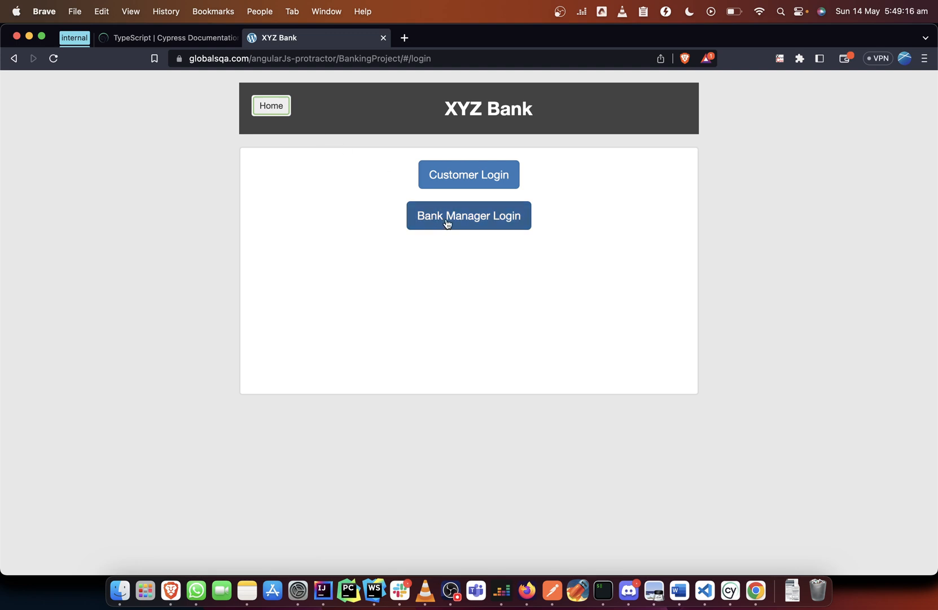
pyautogui.click(469, 215)
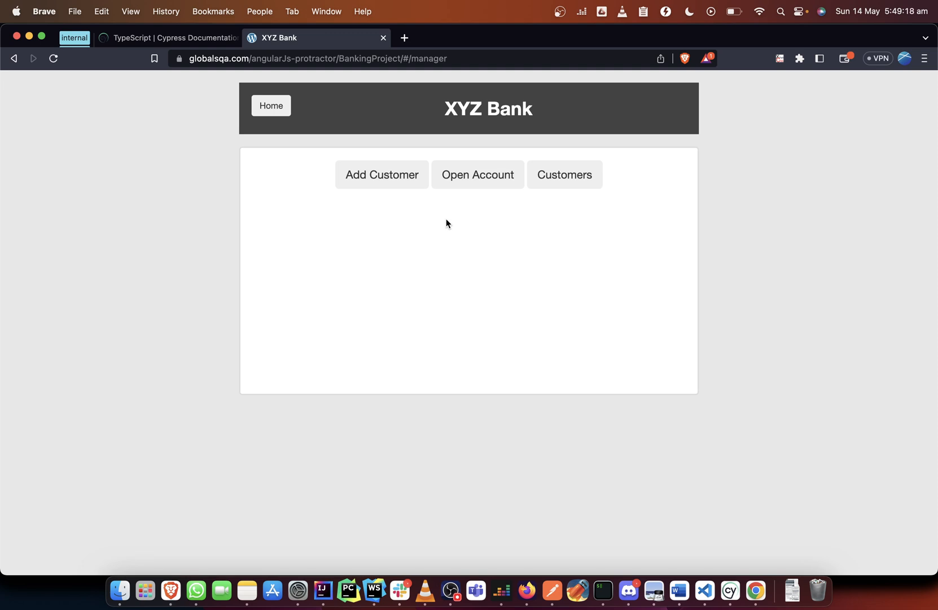
pyautogui.click(381, 174)
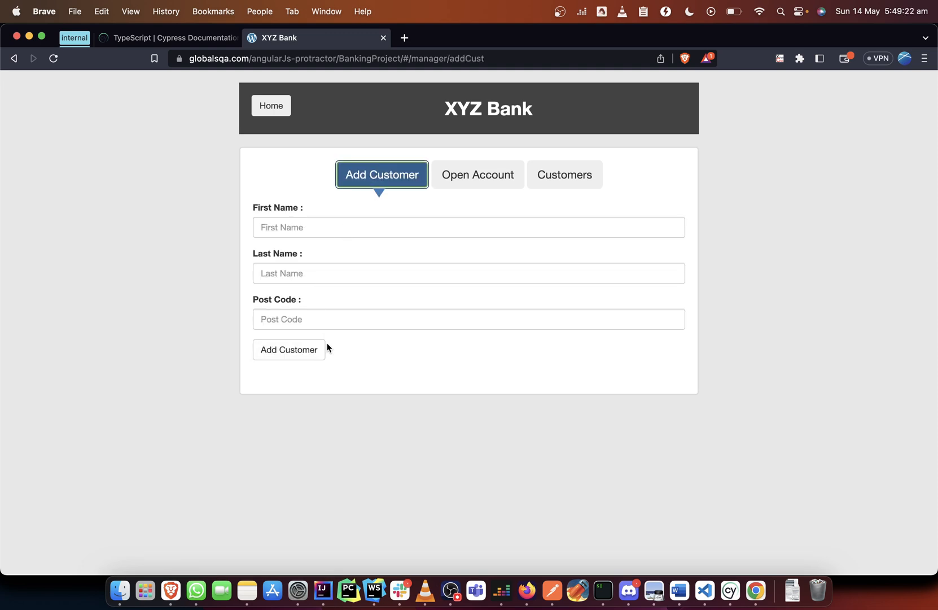
pyautogui.moveTo(477, 178)
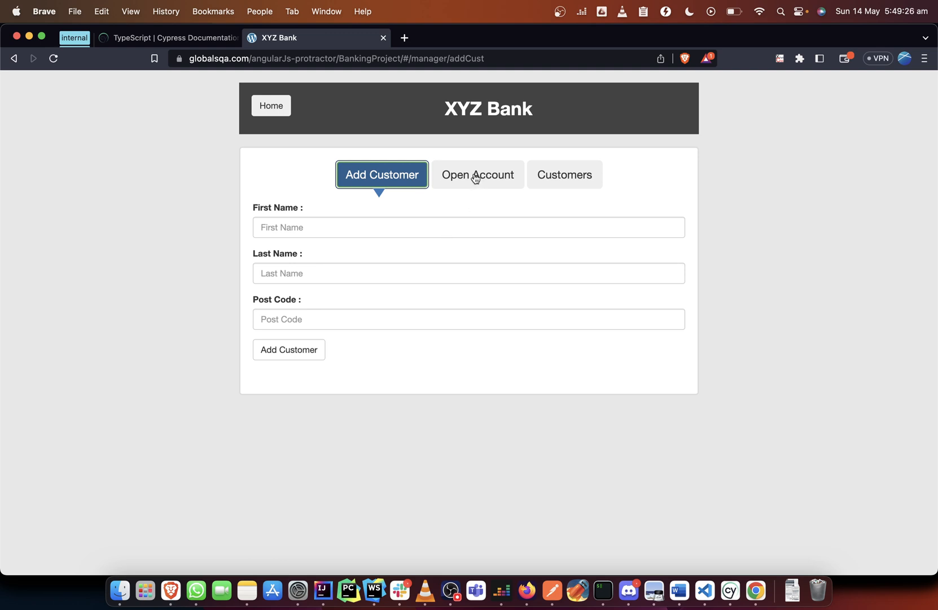
# - Check the Open Account form and its Customer dropdown without choosing a name
pyautogui.click(477, 174)
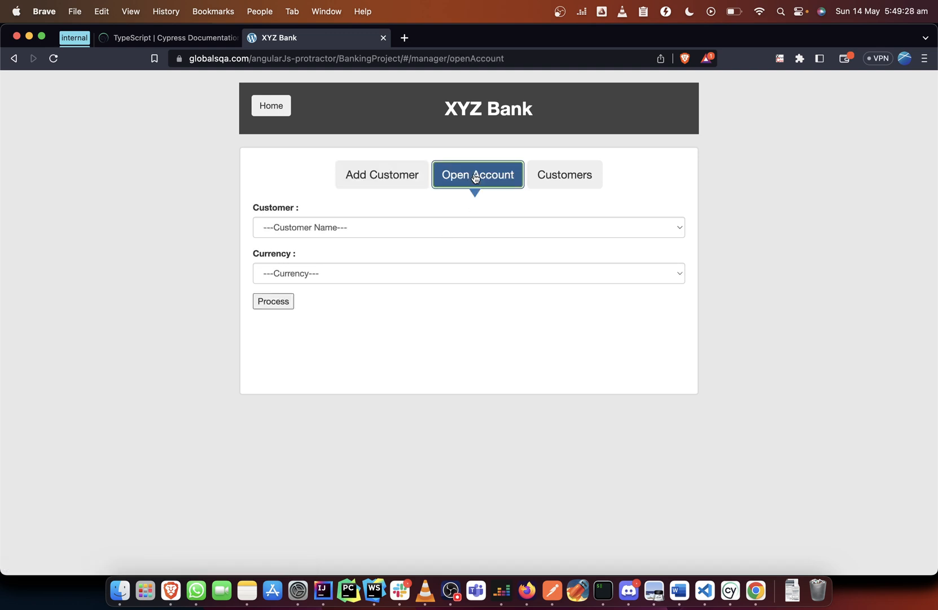
pyautogui.click(469, 227)
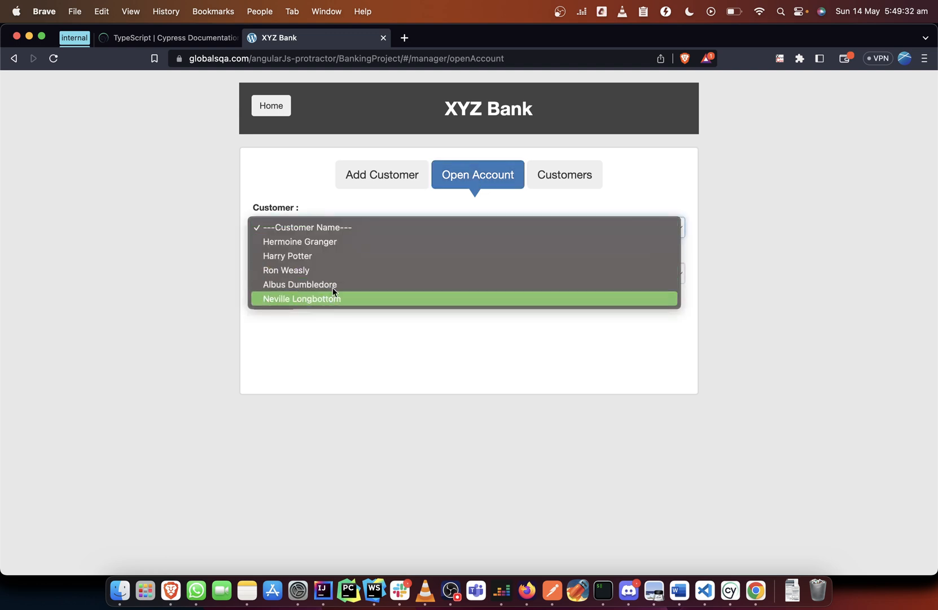
pyautogui.moveTo(346, 303)
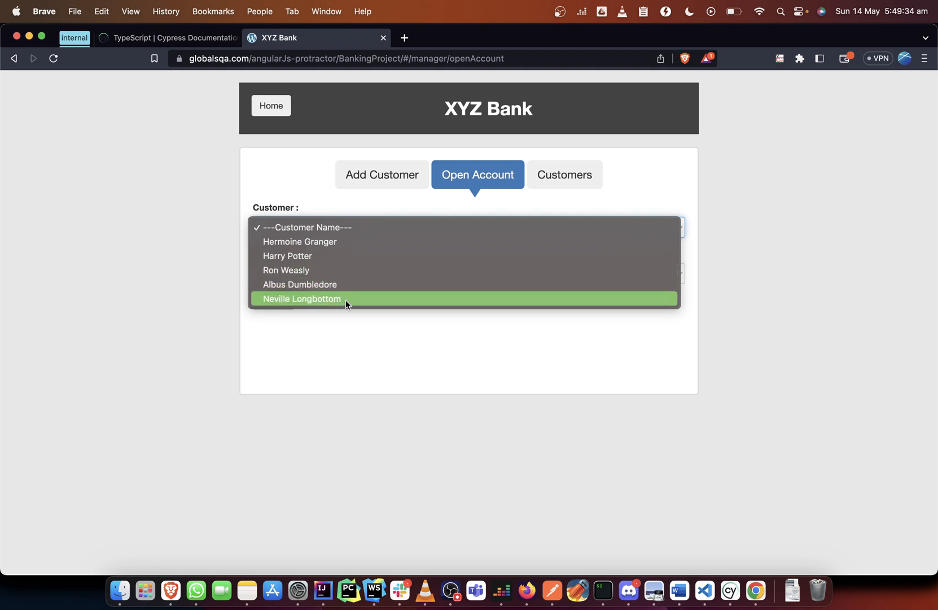
pyautogui.click(399, 198)
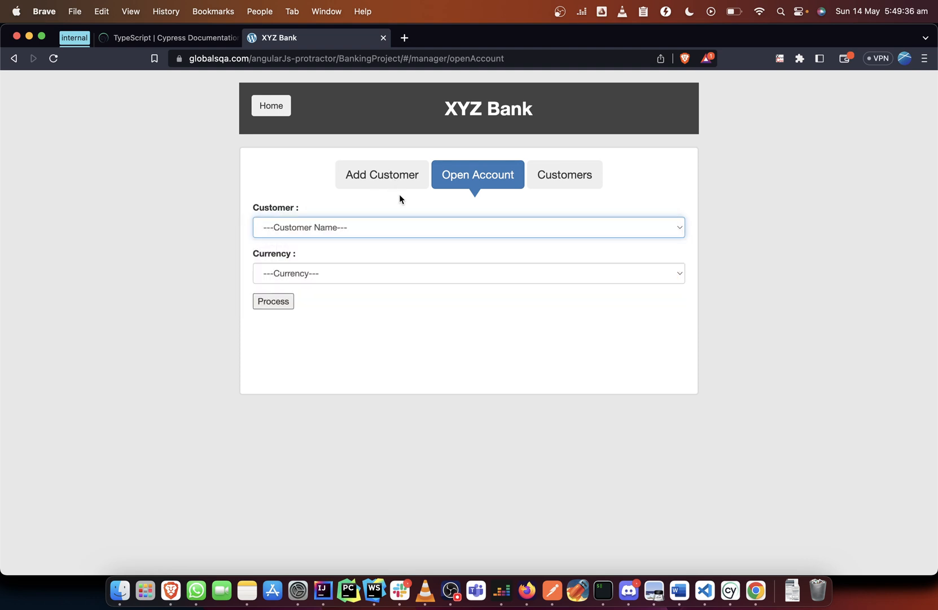
pyautogui.moveTo(452, 237)
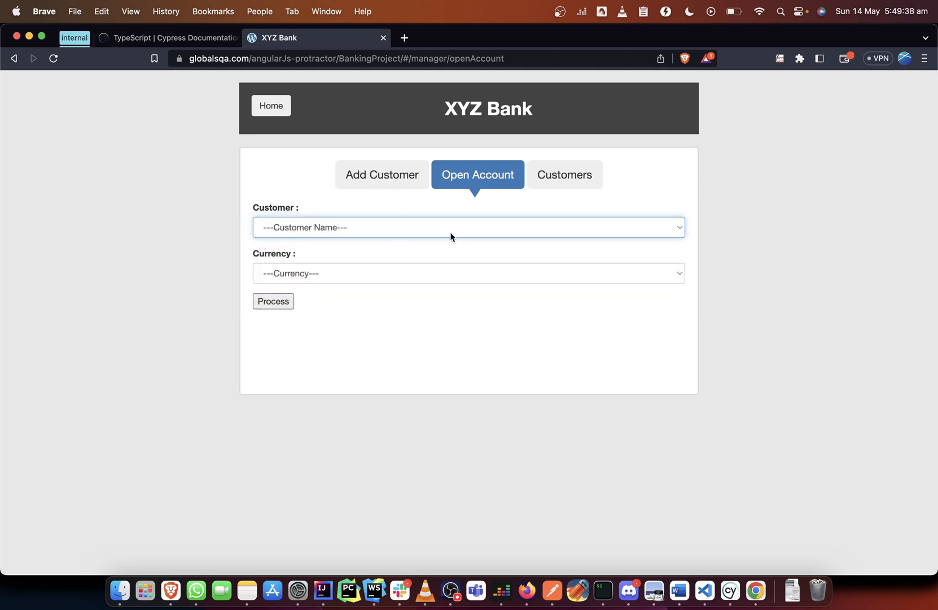
pyautogui.moveTo(373, 271)
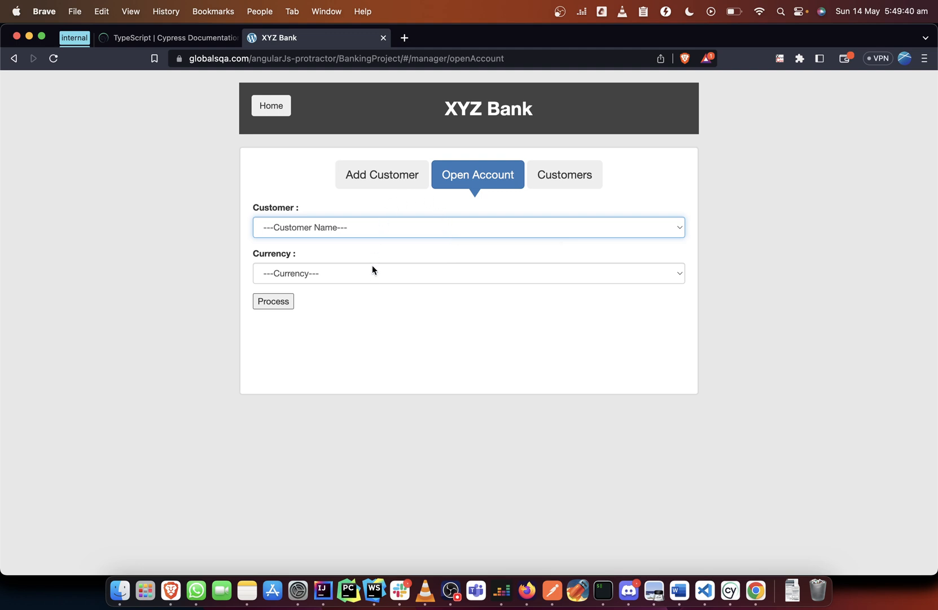
# - View the Customers list and Add Customer form, then go back to the bank home page
pyautogui.click(564, 174)
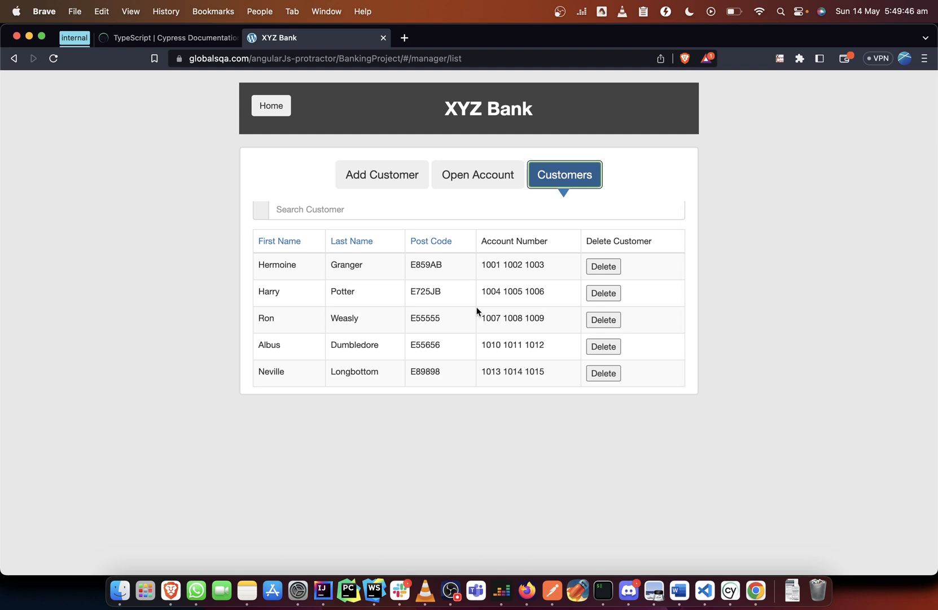
pyautogui.moveTo(451, 197)
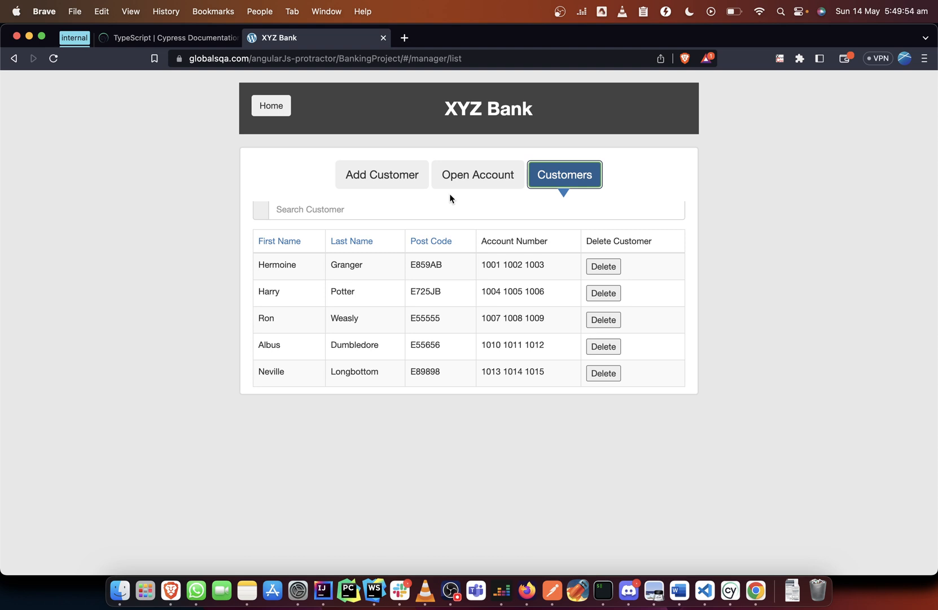
pyautogui.moveTo(381, 175)
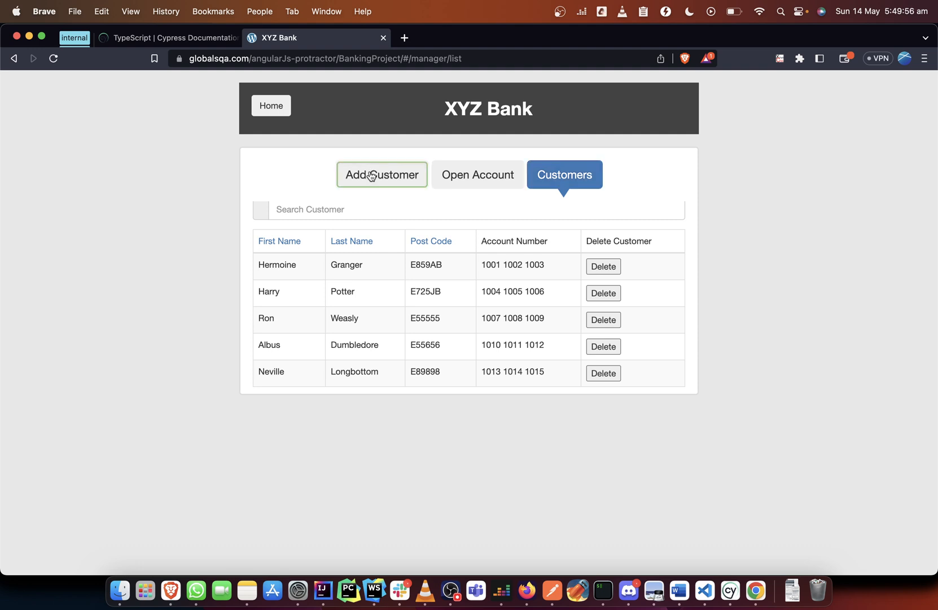
pyautogui.click(381, 174)
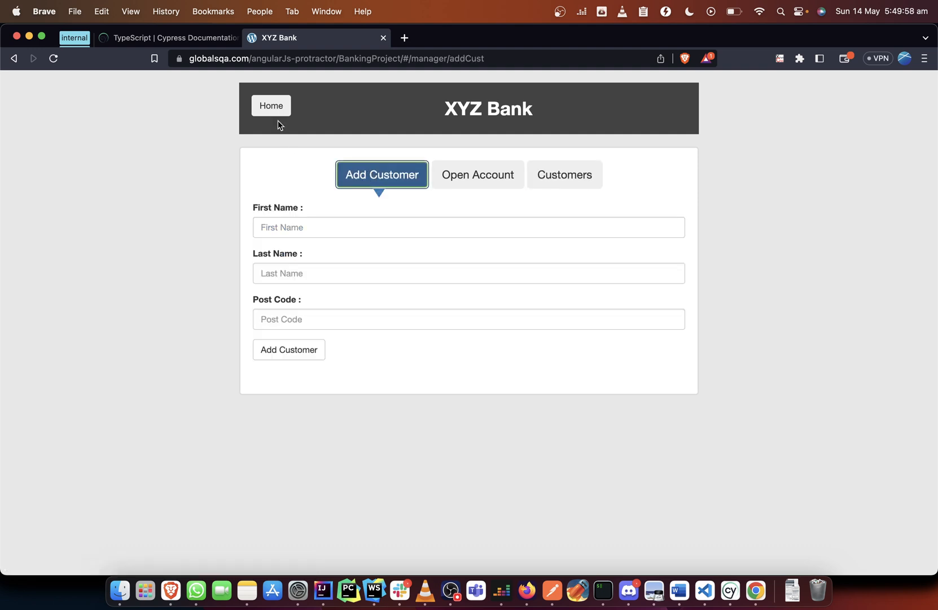
pyautogui.click(271, 105)
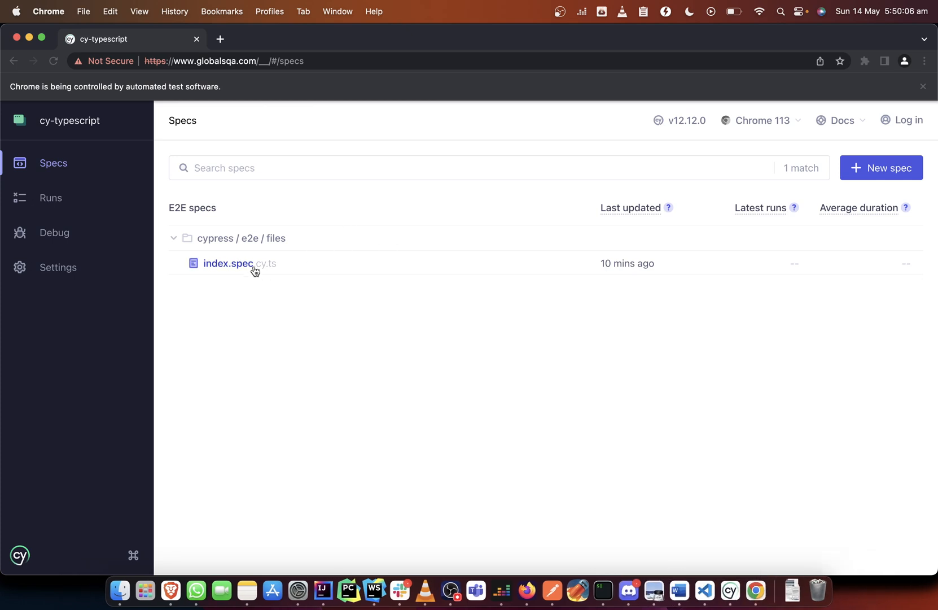
# - Run index.spec.cy.ts in the Cypress runner so it loads the XYZ Bank login page
pyautogui.click(239, 263)
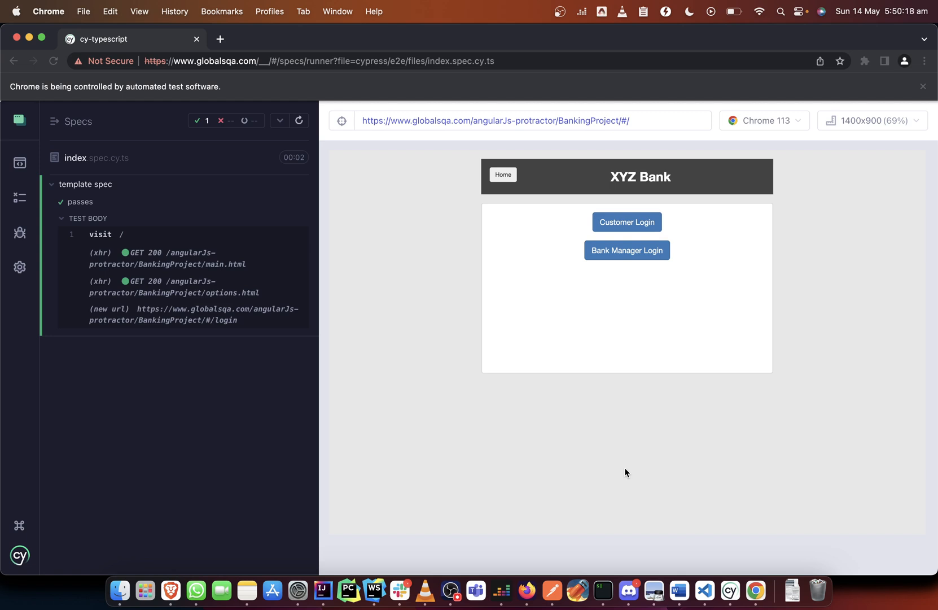
pyautogui.moveTo(561, 425)
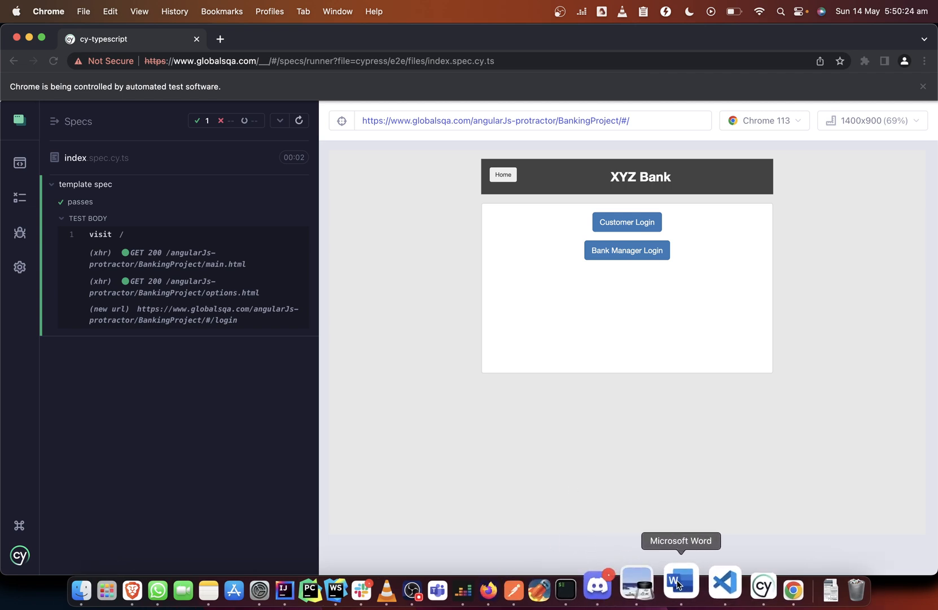
pyautogui.moveTo(701, 582)
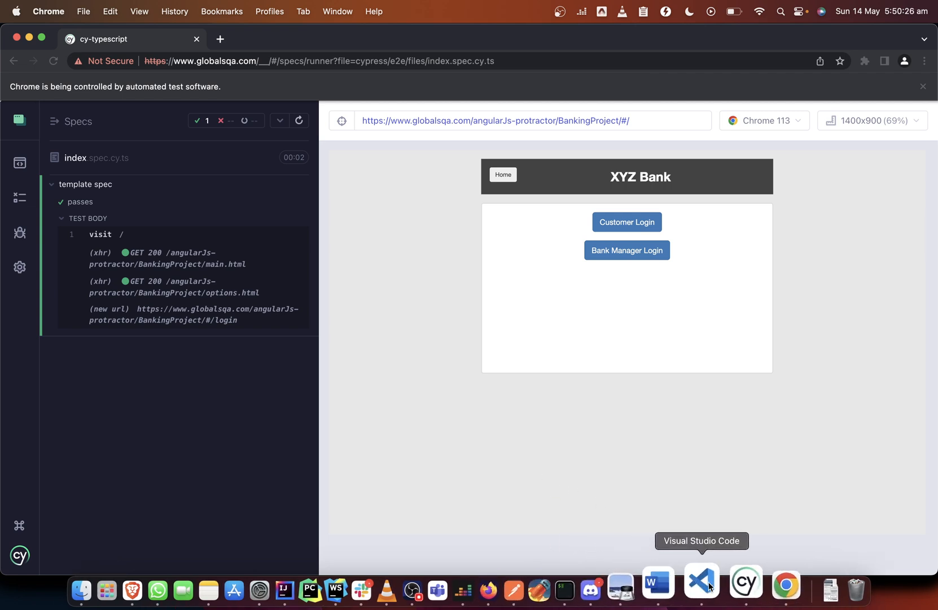
# - In index.spec.cy.ts, edit the describe title and rename the test to 'click manager login'
pyautogui.click(701, 583)
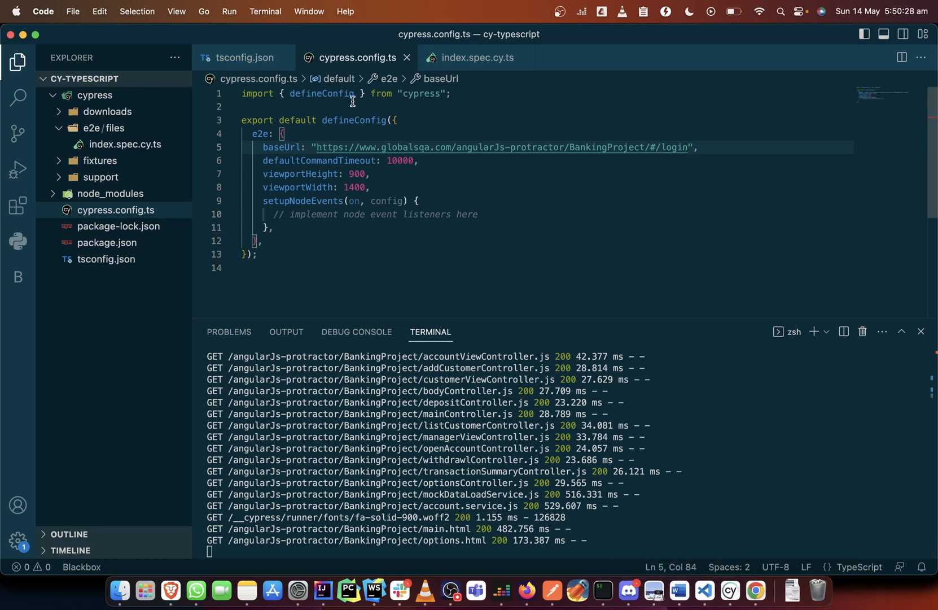
pyautogui.click(474, 57)
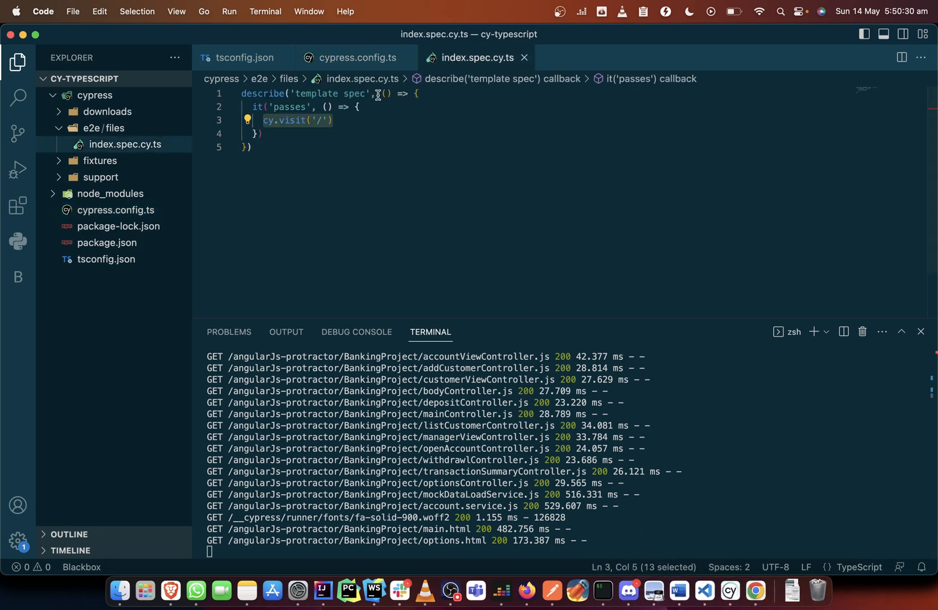
pyautogui.click(352, 120)
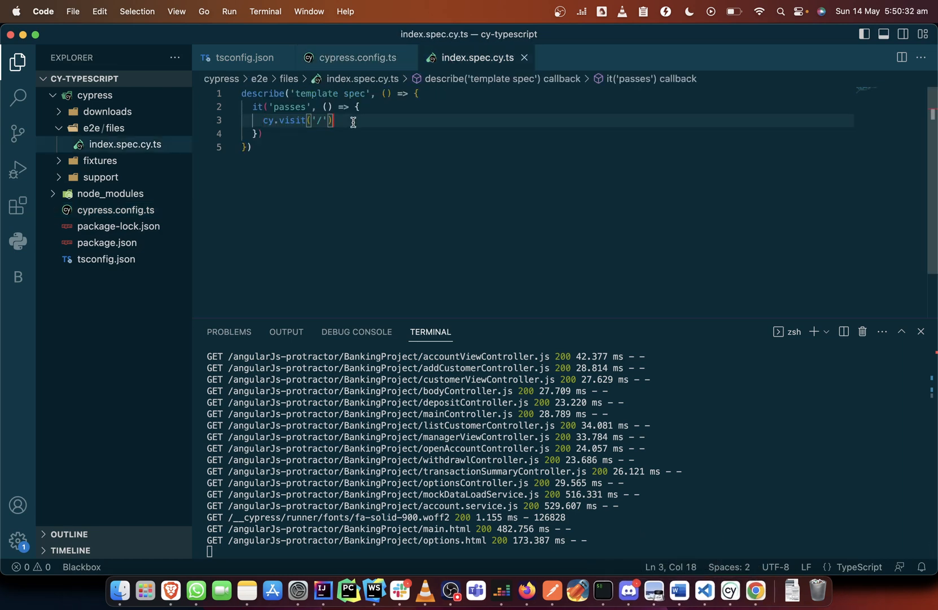
pyautogui.doubleClick(357, 93)
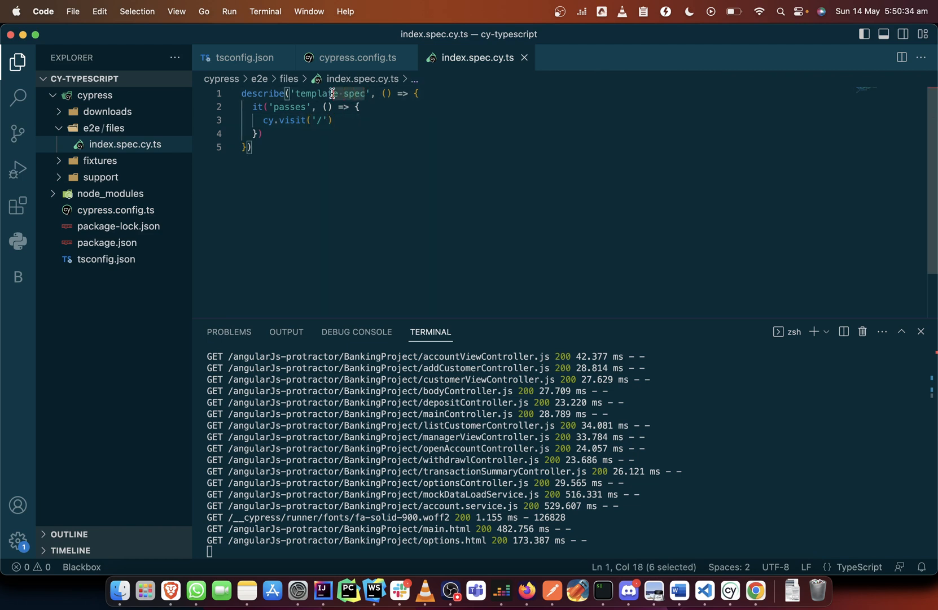
pyautogui.write('Open th')
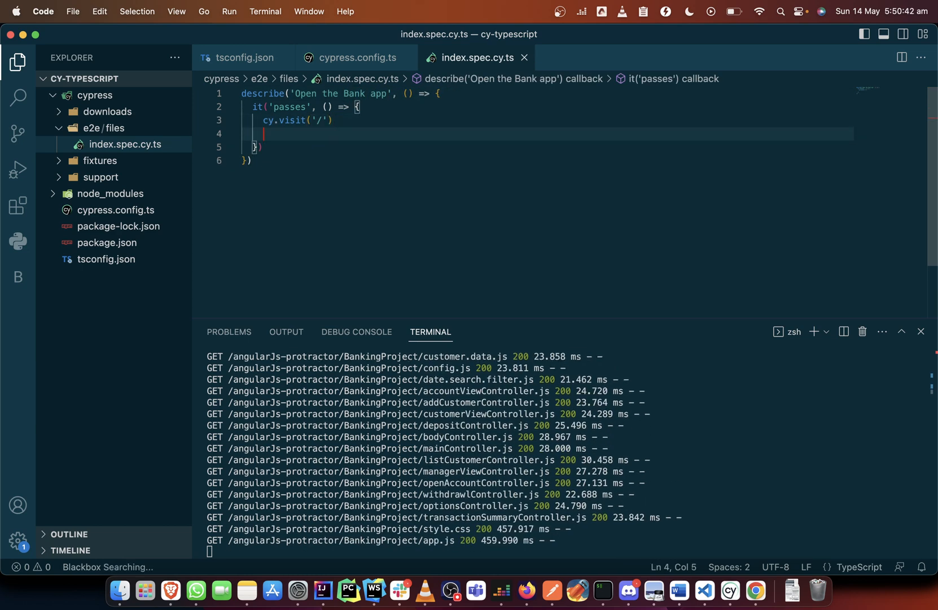
pyautogui.doubleClick(291, 106)
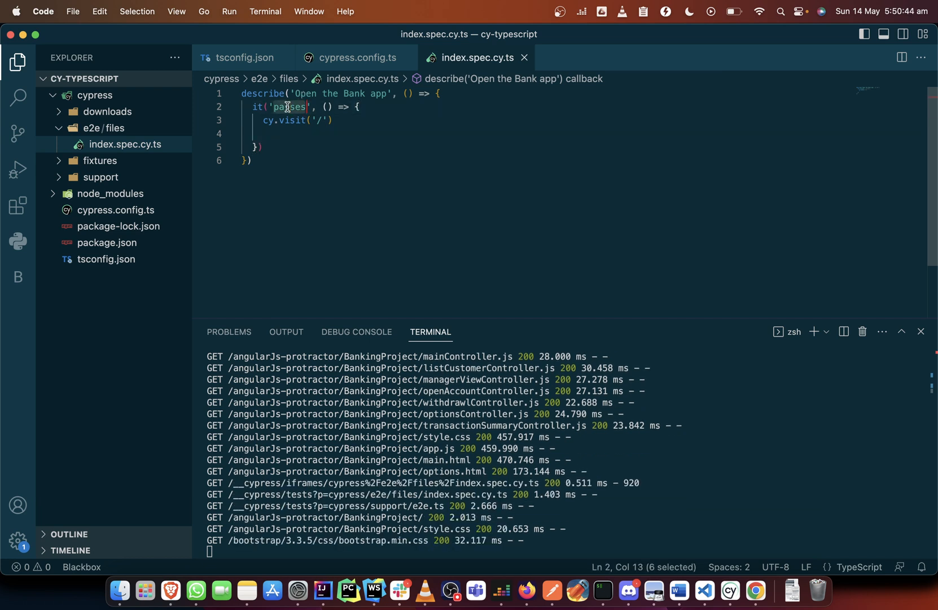
pyautogui.write('click')
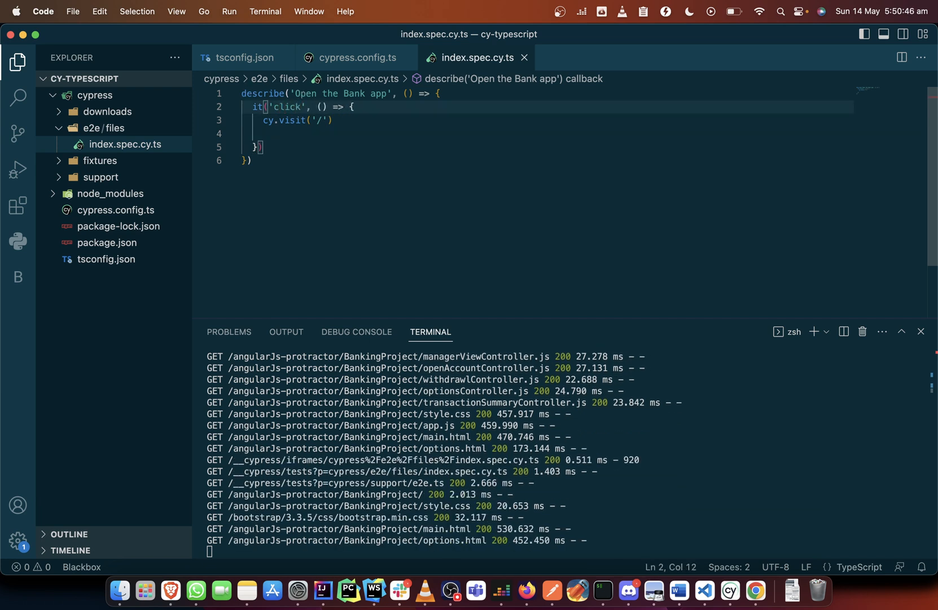
pyautogui.write('manager')
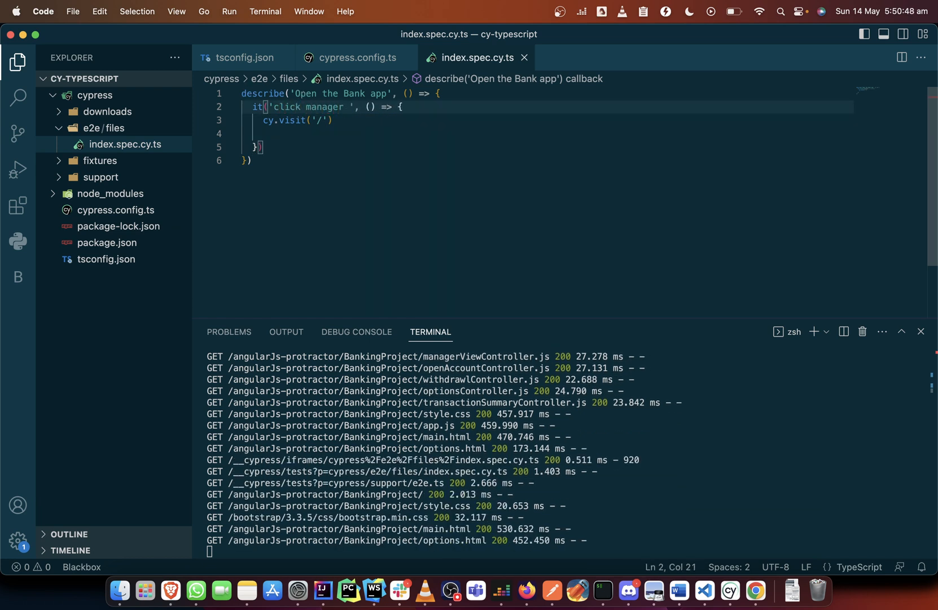
pyautogui.write('login')
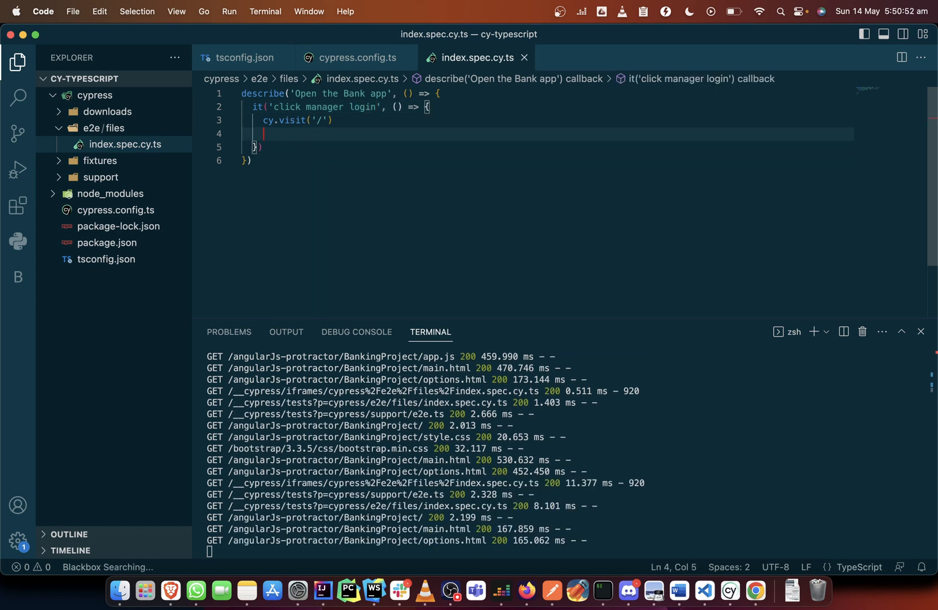
# - Add a cy.get().click() step after cy.visit, leaving the selector empty
pyautogui.write("cy.get('#manager-login').click()")
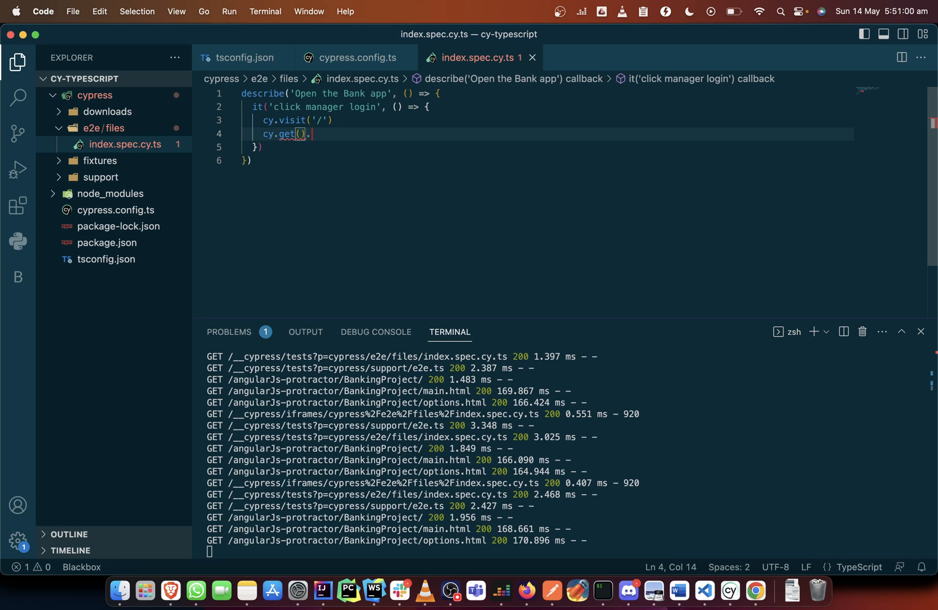
pyautogui.write('.click')
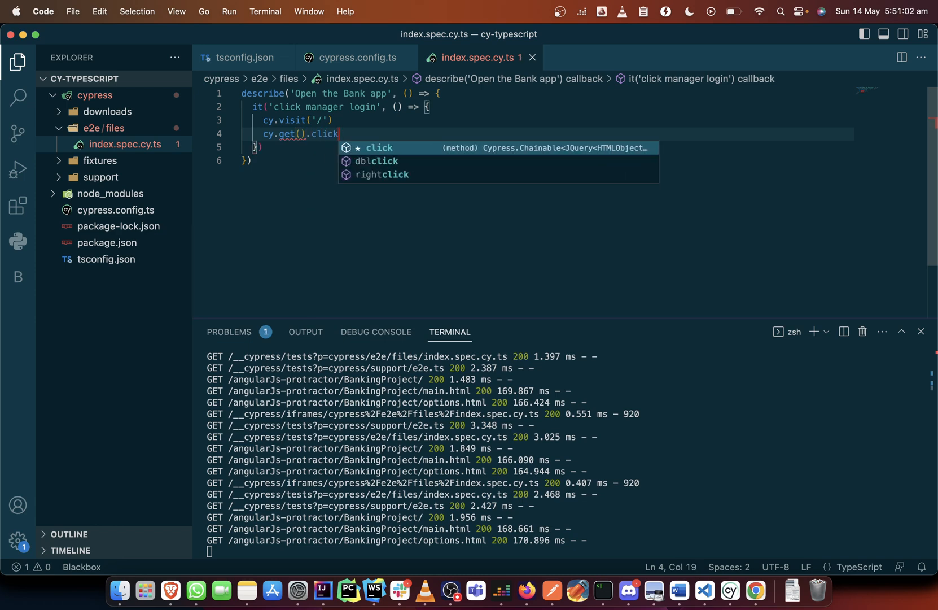
pyautogui.write('()')
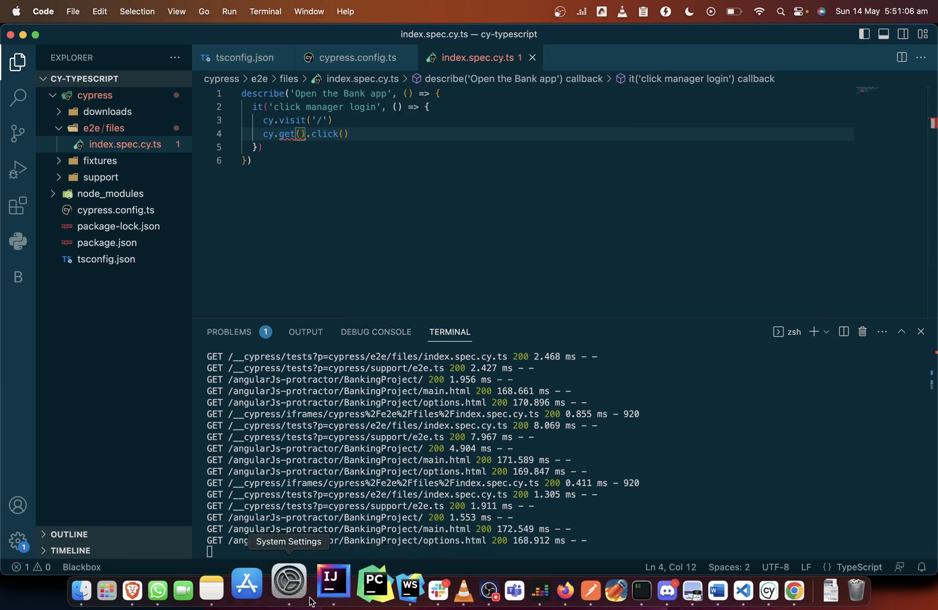
# - Inspect the Bank Manager Login button in DevTools, revealing its ng-click attribute markup
pyautogui.click(171, 581)
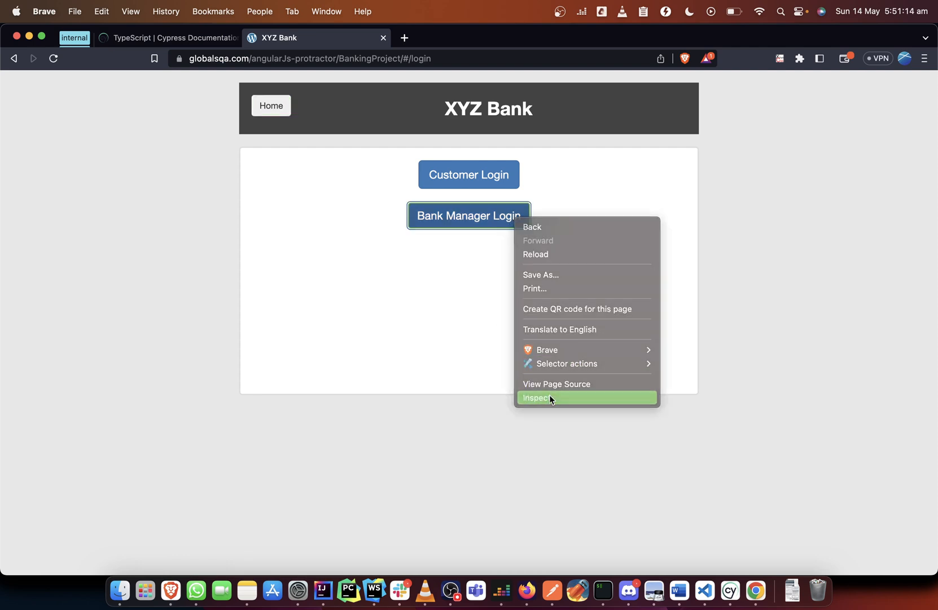
pyautogui.click(537, 398)
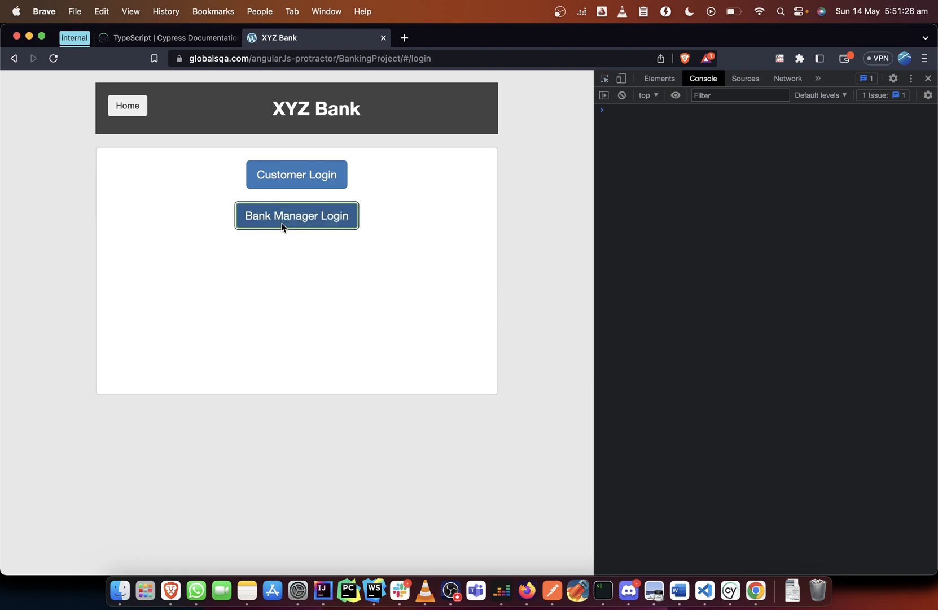
pyautogui.click(660, 78)
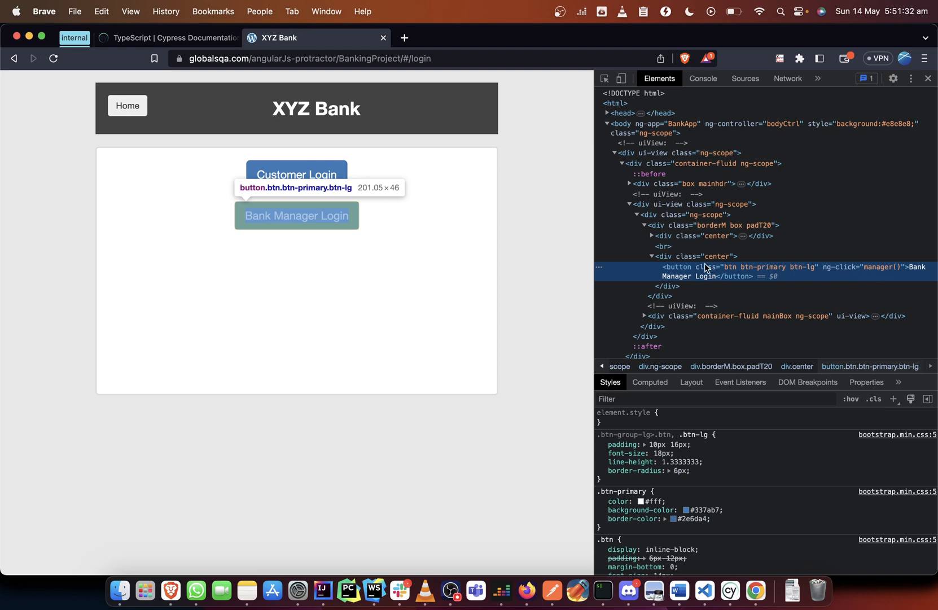
pyautogui.moveTo(690, 271)
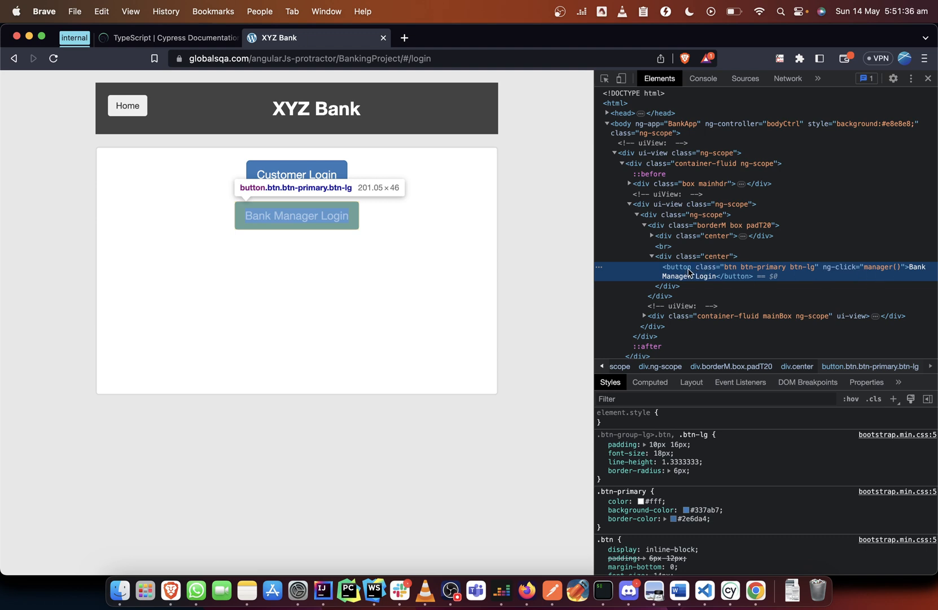
pyautogui.moveTo(668, 246)
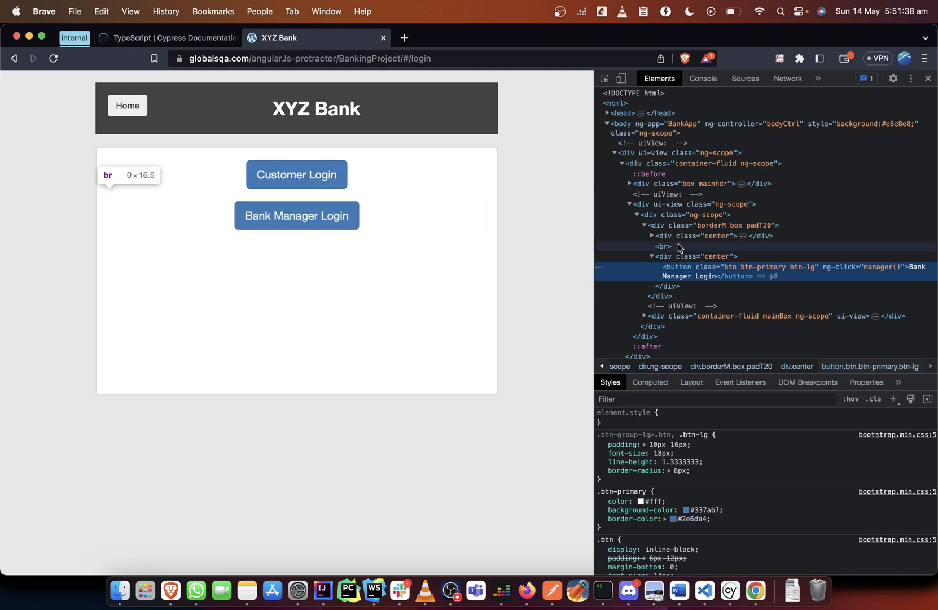
pyautogui.moveTo(655, 226)
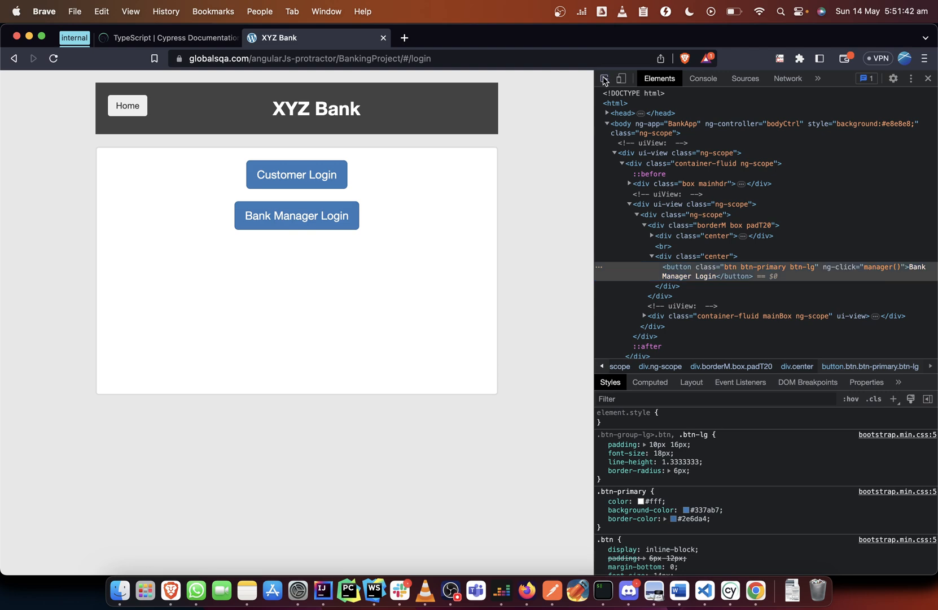
pyautogui.click(296, 174)
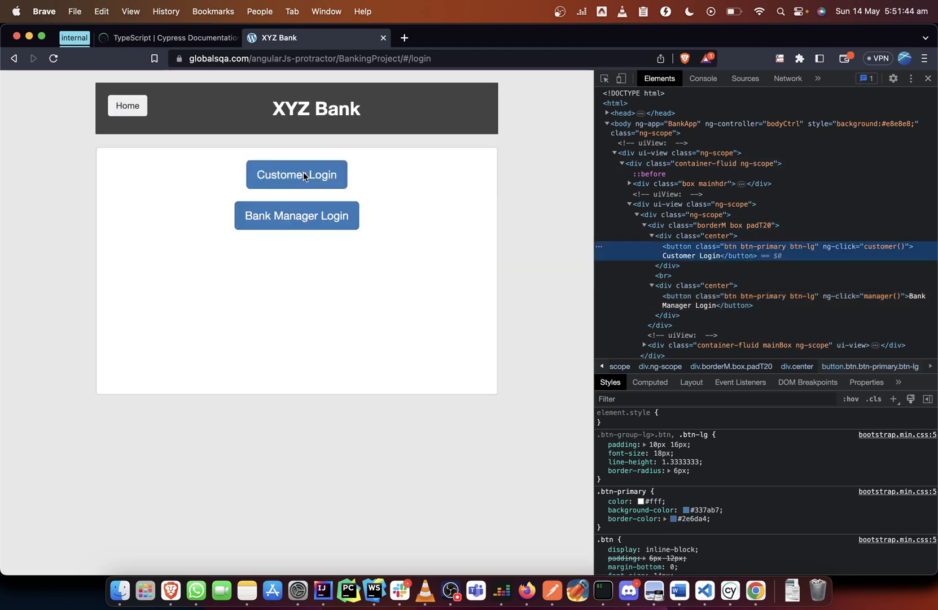
pyautogui.moveTo(756, 256)
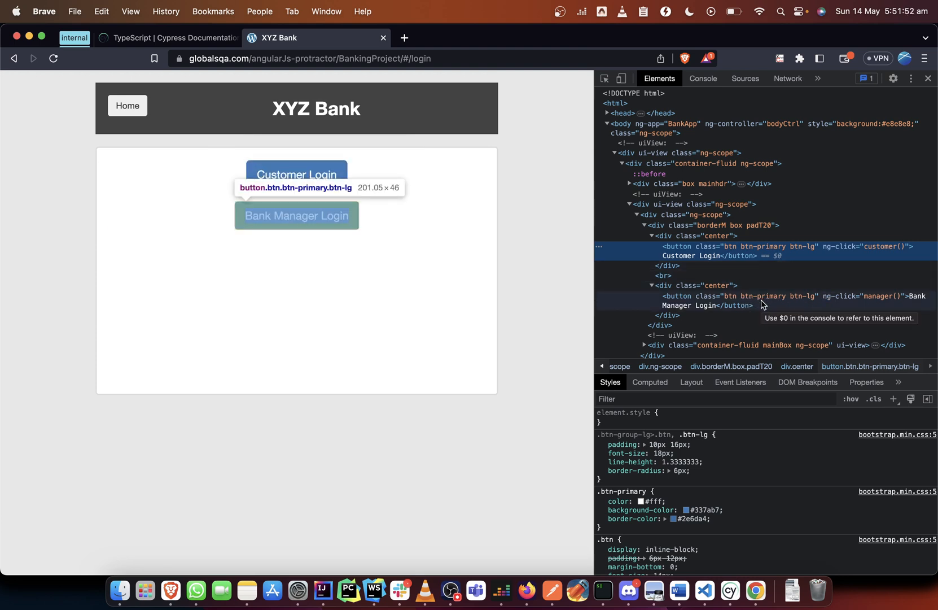
pyautogui.moveTo(740, 306)
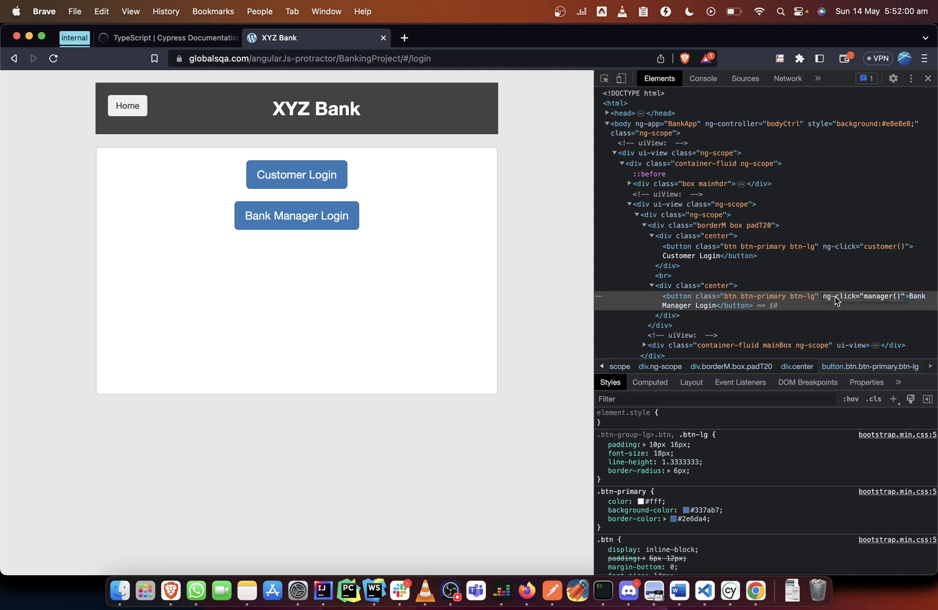
# - Copy the ng-click attribute and verify [ng-click="manager()"] matches the Bank Manager Login button
pyautogui.rightClick(835, 302)
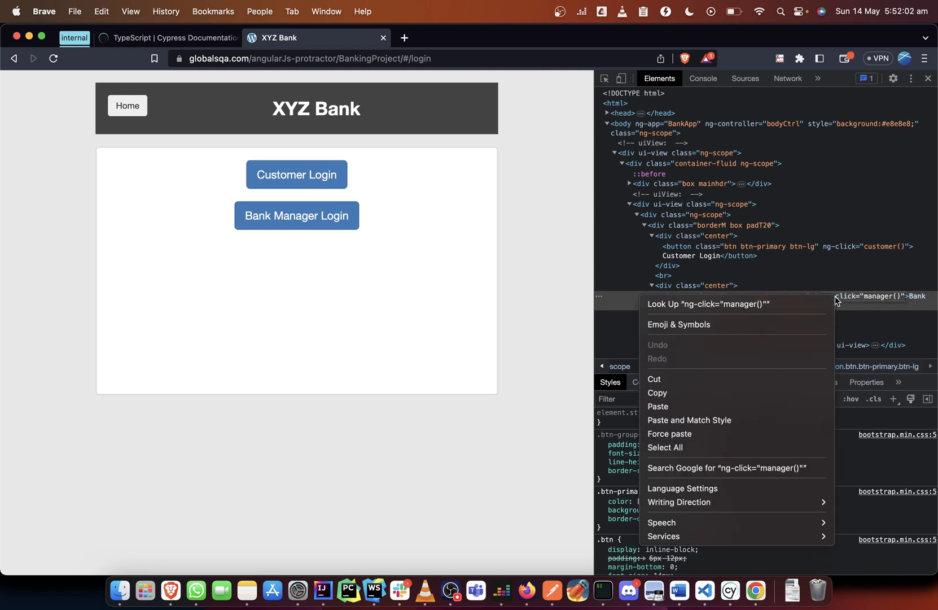
pyautogui.click(798, 66)
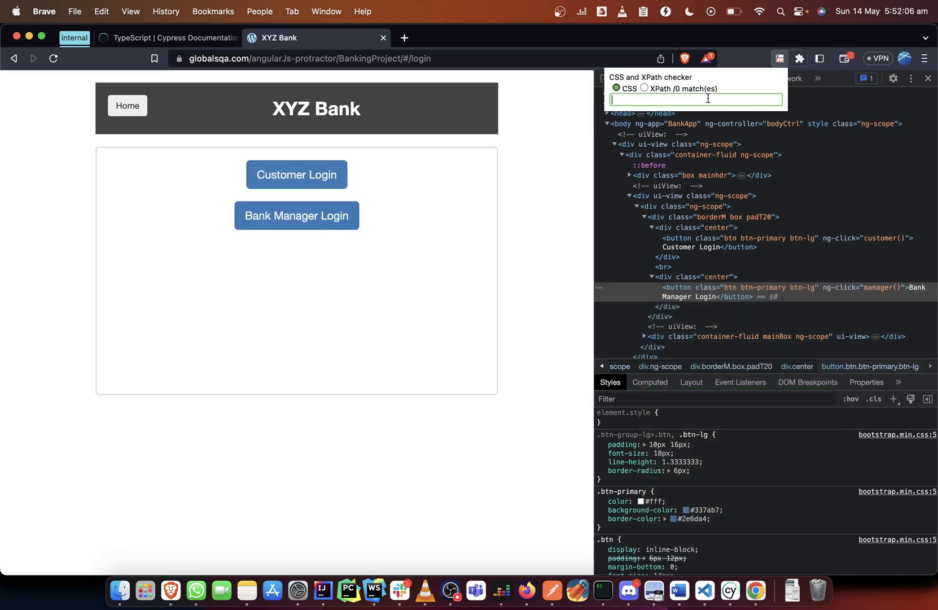
pyautogui.write('[ng-click="manager()"]')
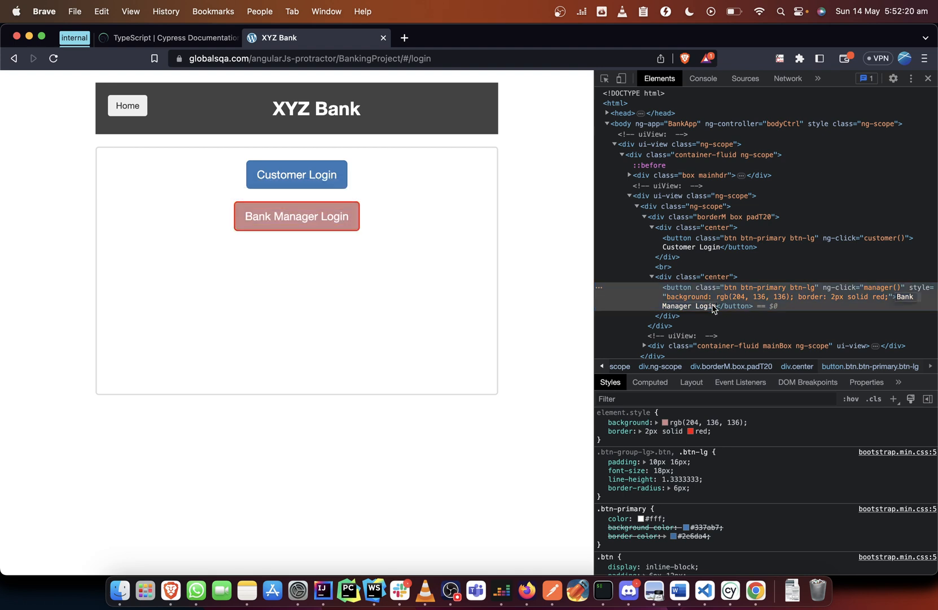
pyautogui.rightClick(713, 306)
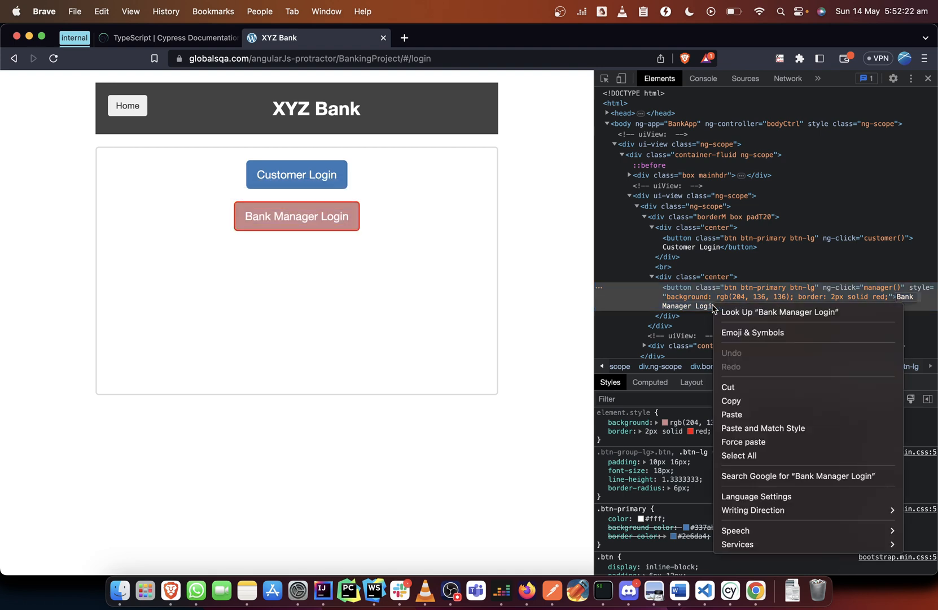
pyautogui.moveTo(747, 401)
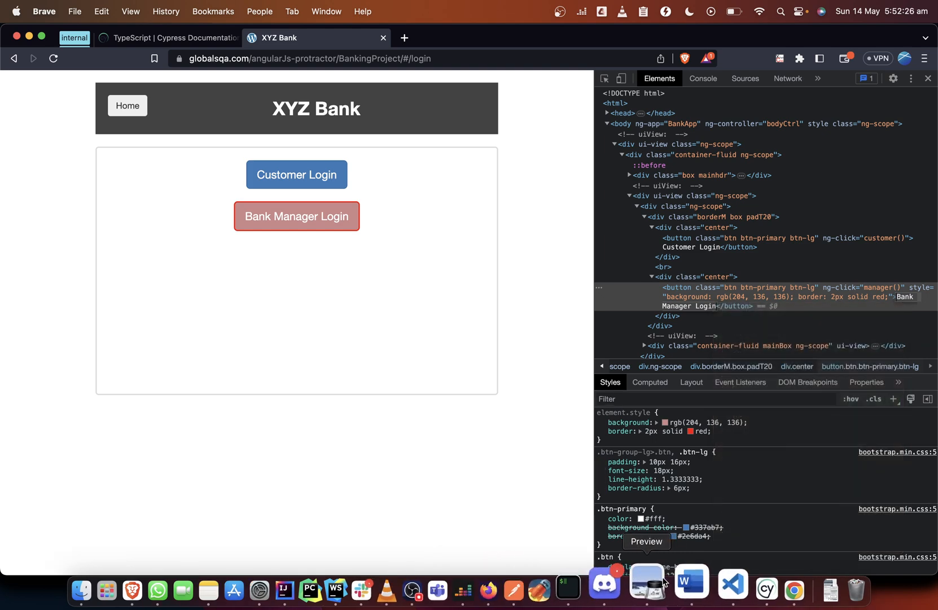
pyautogui.click(706, 584)
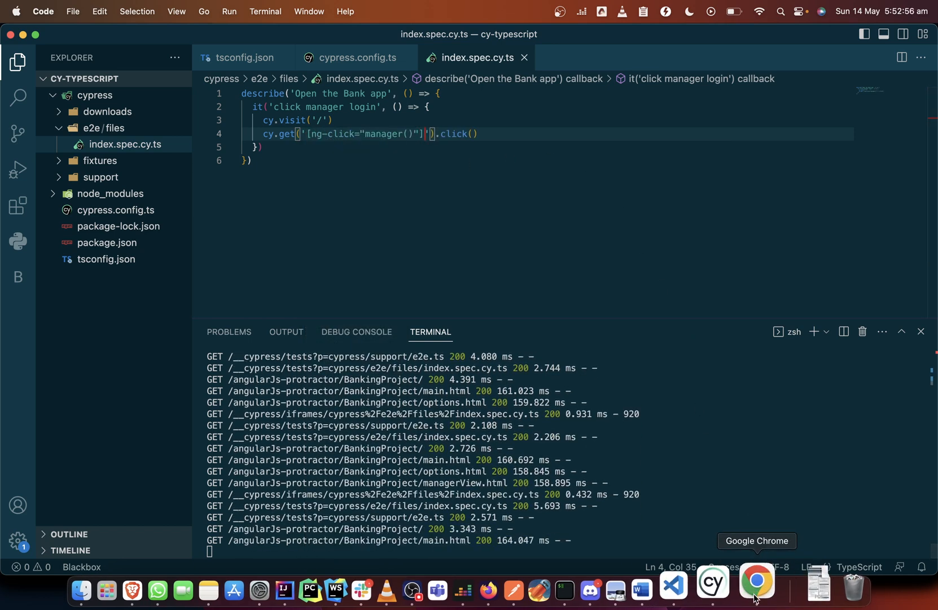
# - Rerun all tests in Cypress so 'click manager login' passes, then return to the editor
pyautogui.click(757, 582)
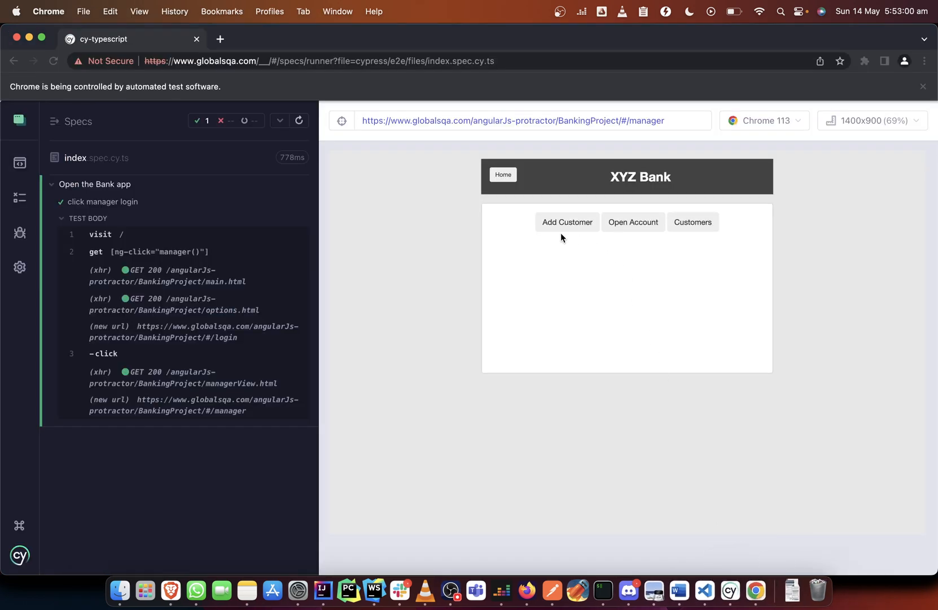
pyautogui.click(299, 121)
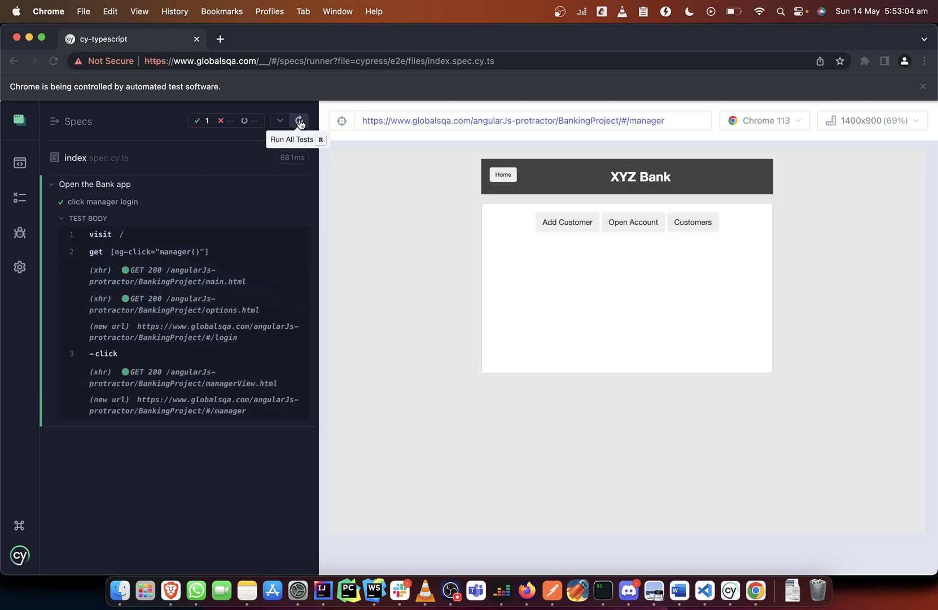
pyautogui.moveTo(216, 498)
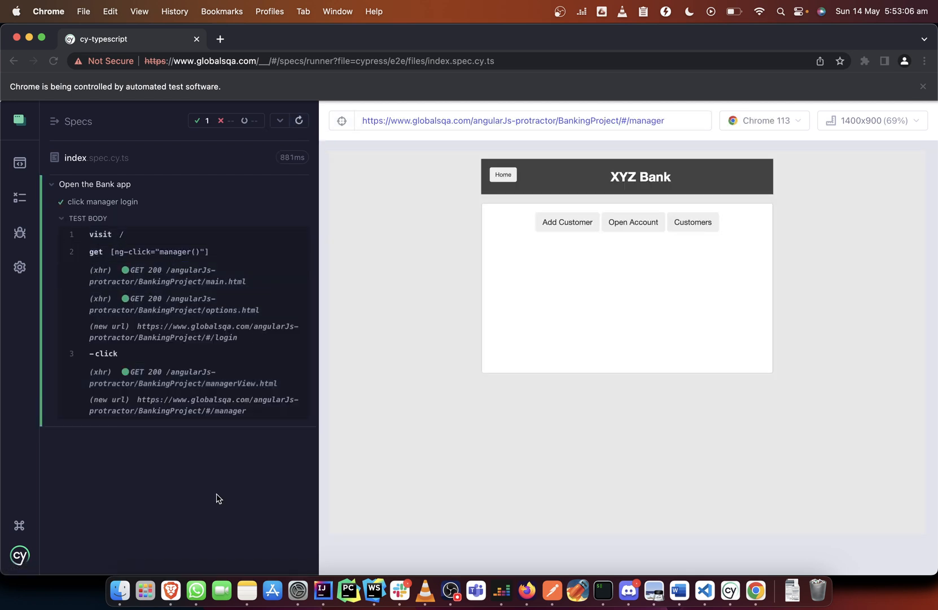
pyautogui.moveTo(353, 581)
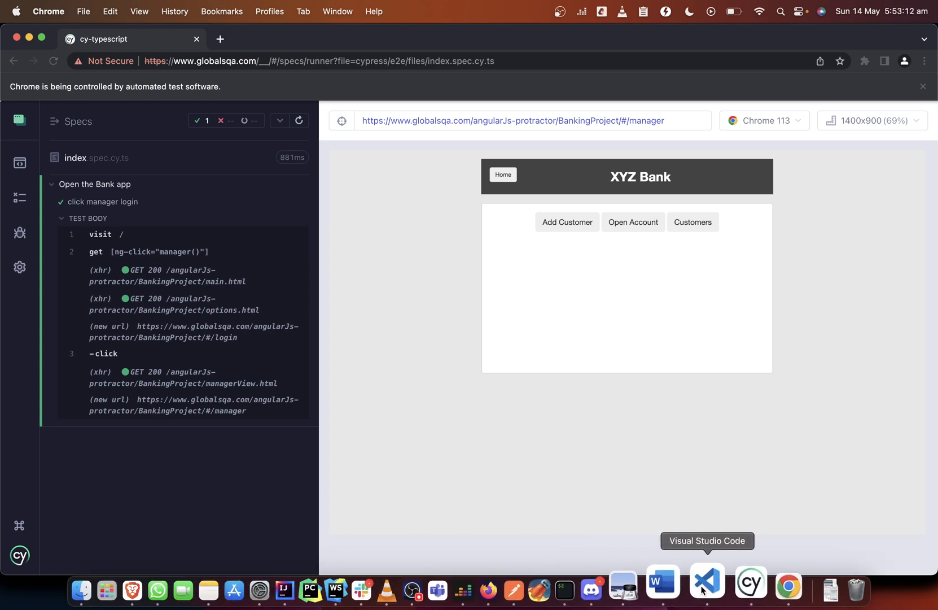
pyautogui.click(707, 584)
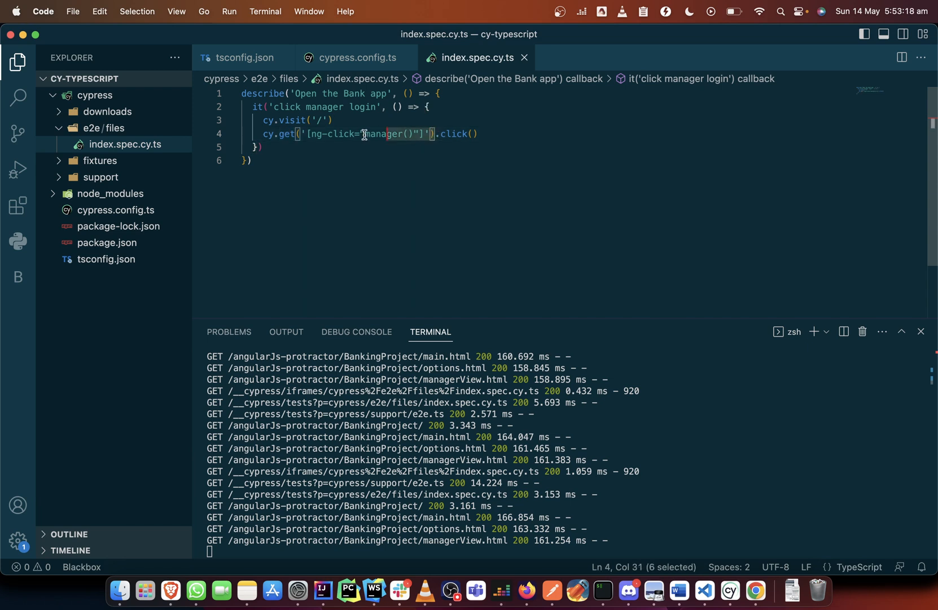
# - Locate the button with cy.contains('Bank Manager Login') and rerun the spec to confirm it passes
pyautogui.write('co')
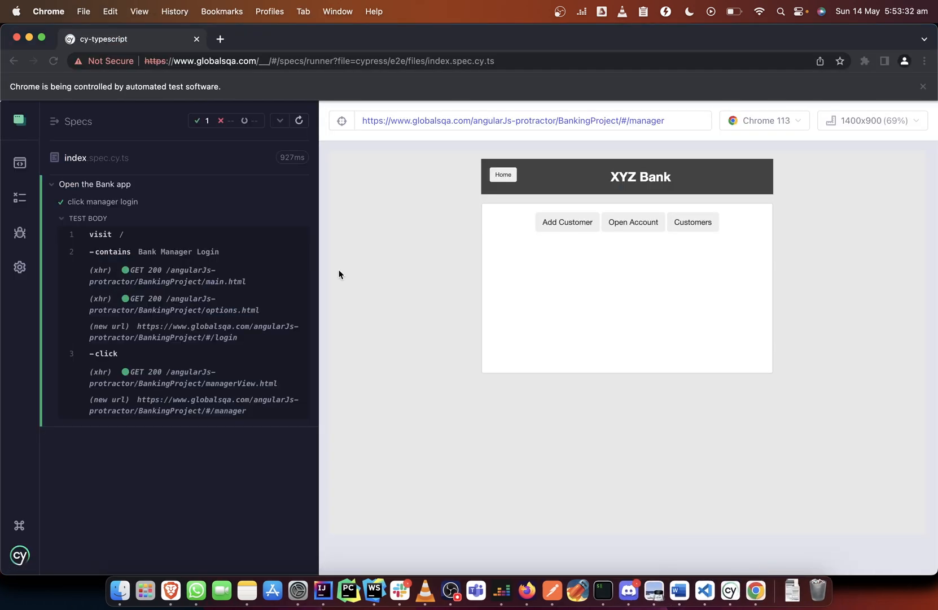
pyautogui.click(298, 121)
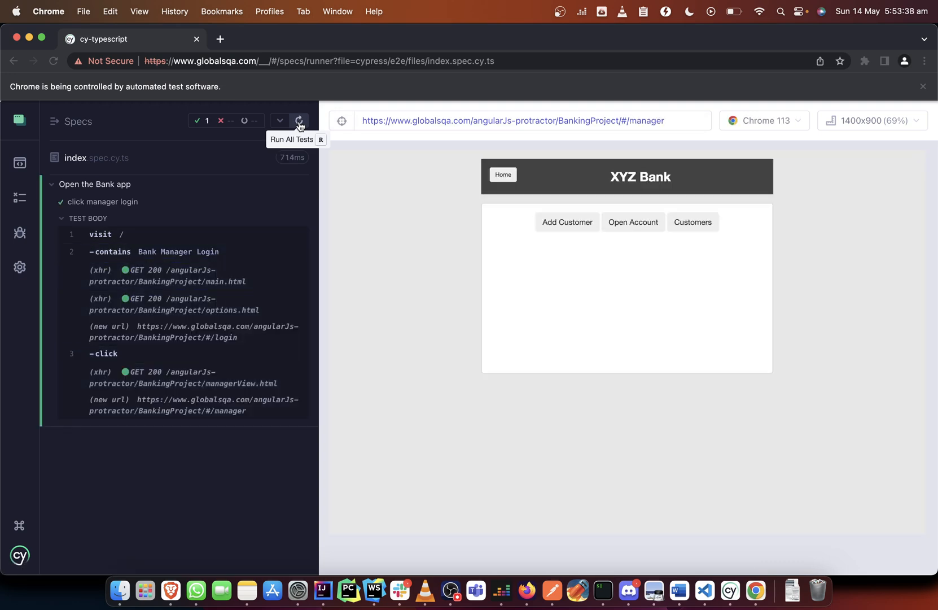
pyautogui.moveTo(703, 508)
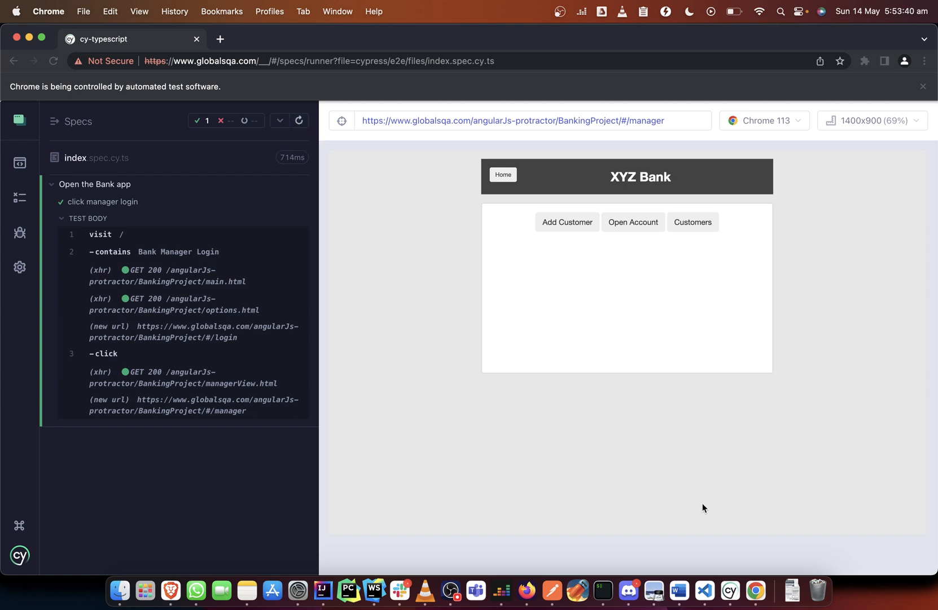
pyautogui.moveTo(701, 582)
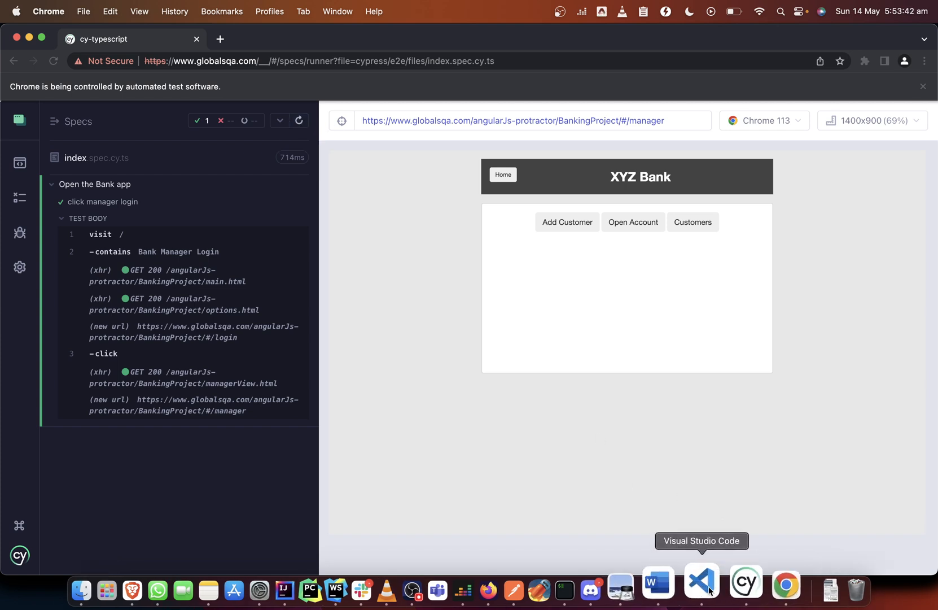
pyautogui.click(171, 582)
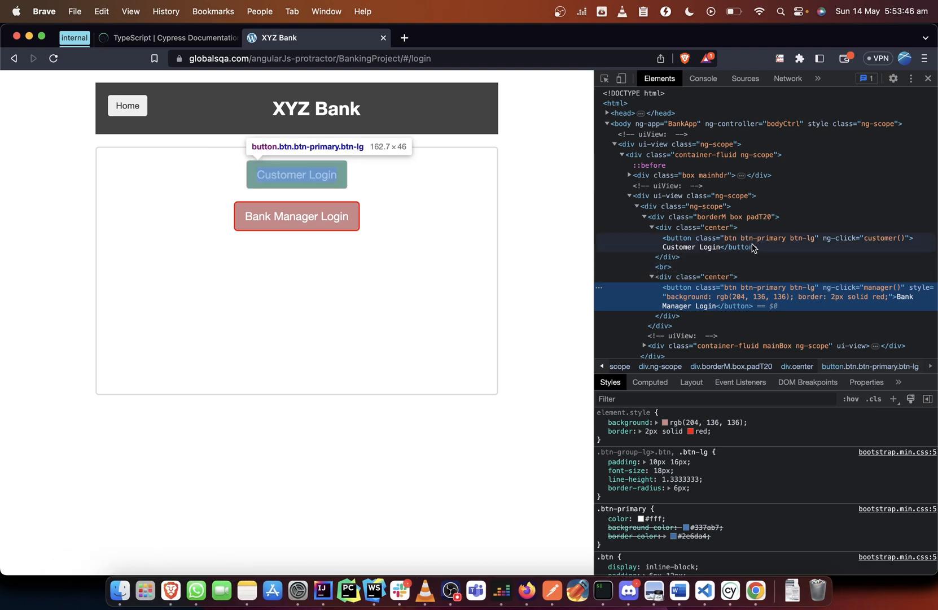
pyautogui.moveTo(423, 152)
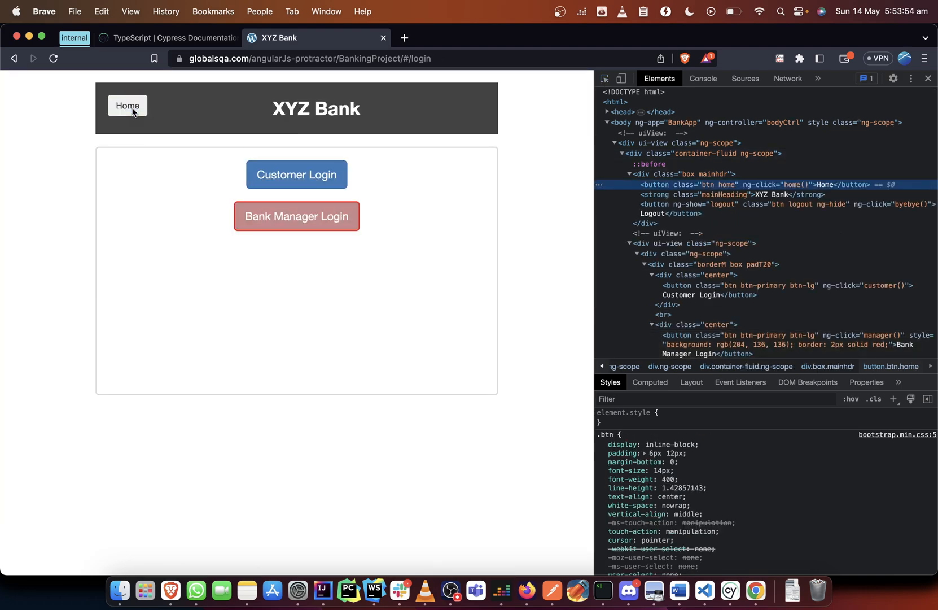
pyautogui.moveTo(737, 194)
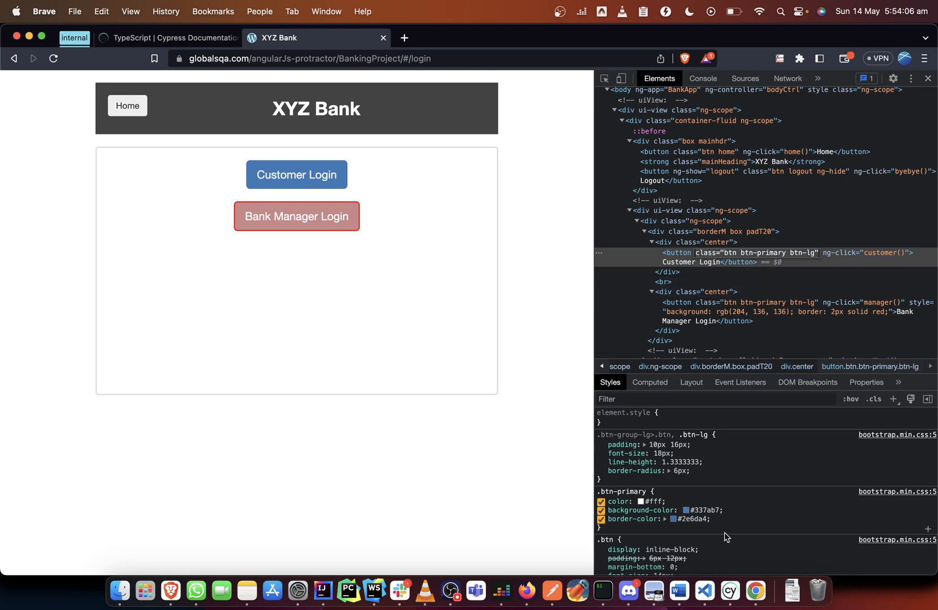
pyautogui.moveTo(699, 583)
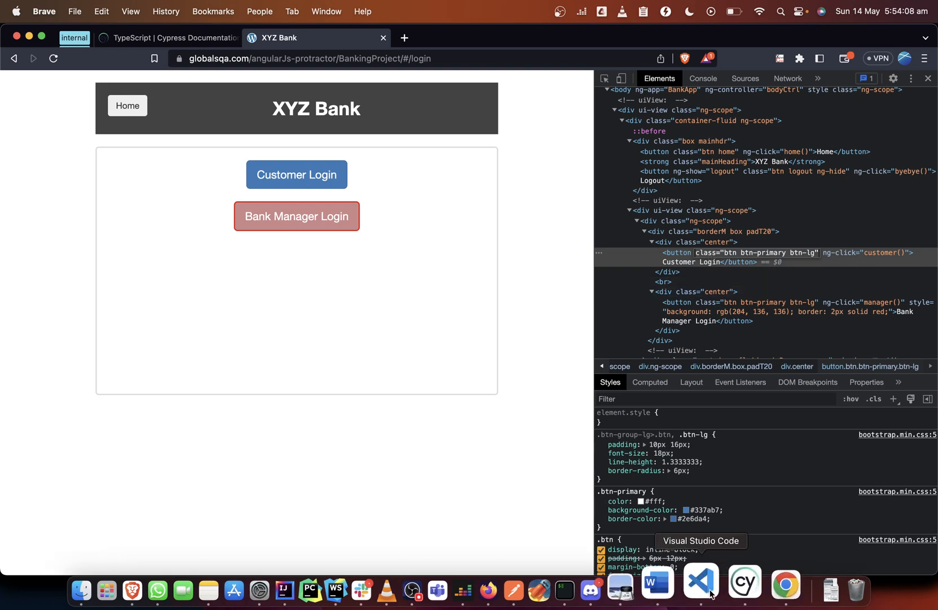
# - Return to the spec in the editor after checking the Customer Login button's classes
pyautogui.click(701, 585)
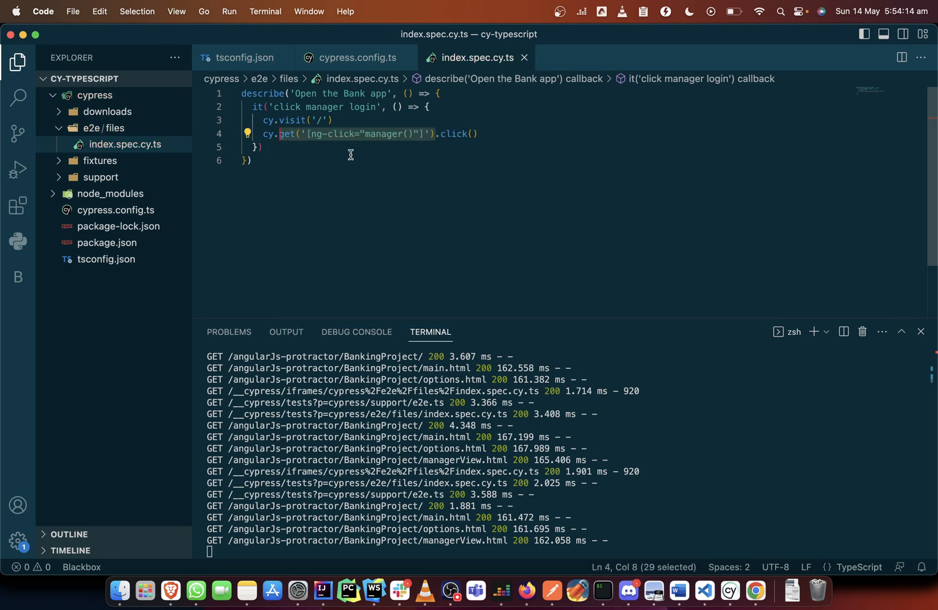
# - Replace the ng-click selector in cy.get with [class="btn btn-primary btn-lg"] and let Cypress rerun
pyautogui.click(416, 133)
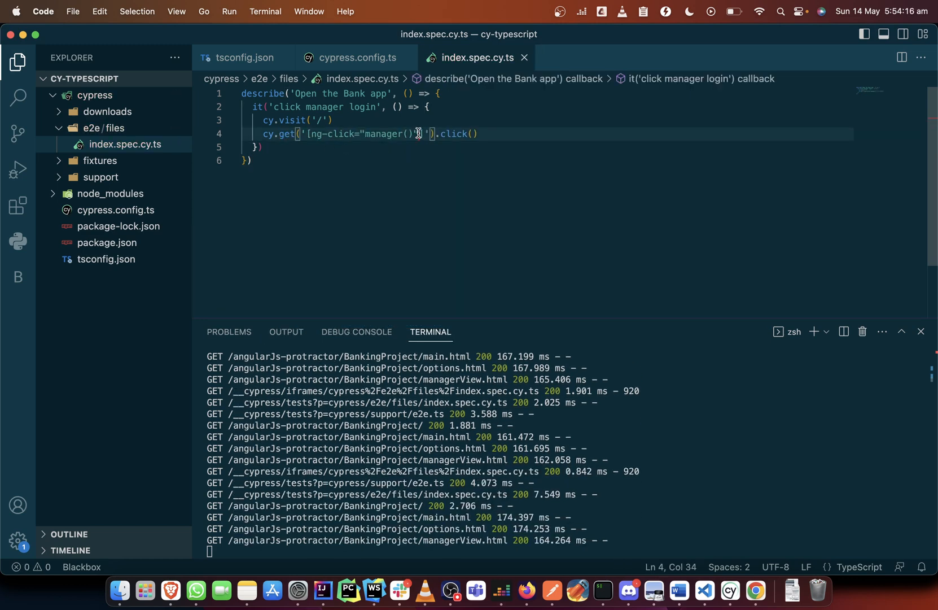
pyautogui.moveTo(430, 133); pyautogui.dragTo(311, 134)
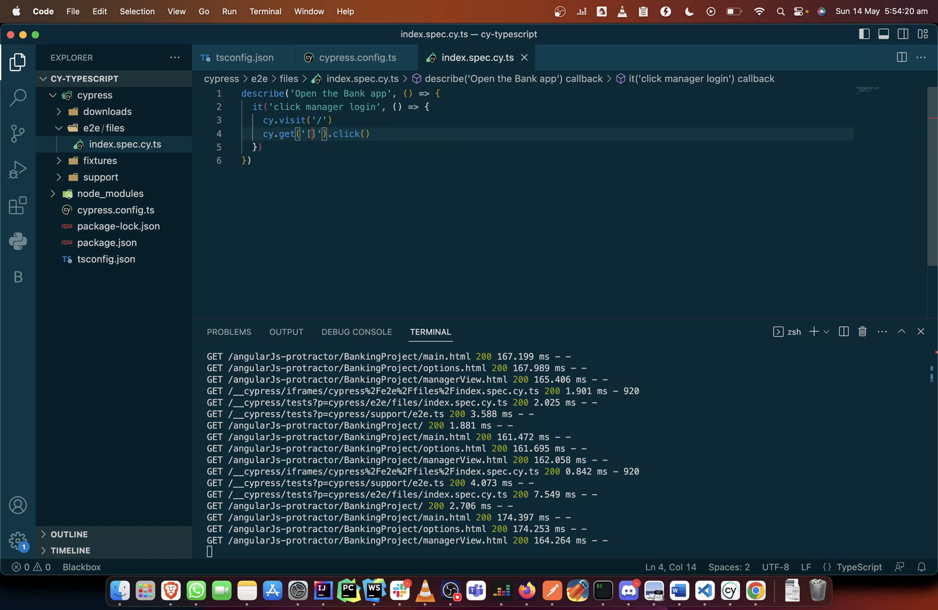
pyautogui.write('[class="btn btn-primary btn-lg"]')
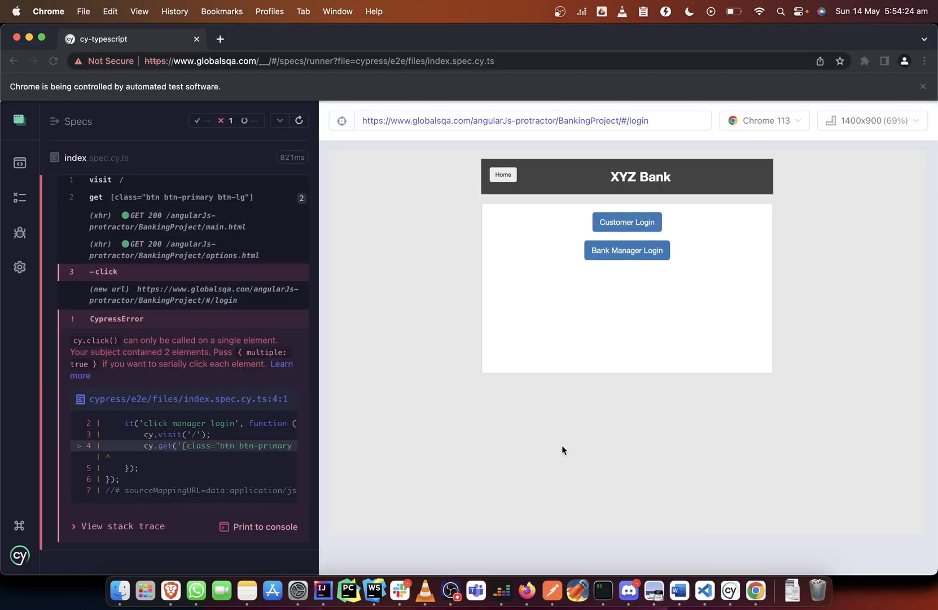
pyautogui.moveTo(627, 249)
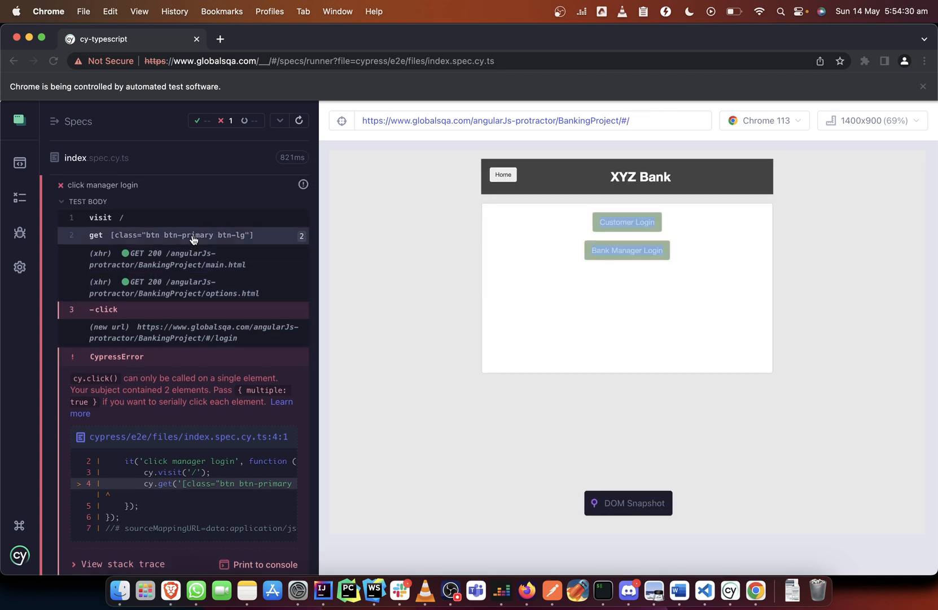
# - Inspect the runner in DevTools Console and expand the get command's Yielded array of two buttons
pyautogui.rightClick(194, 235)
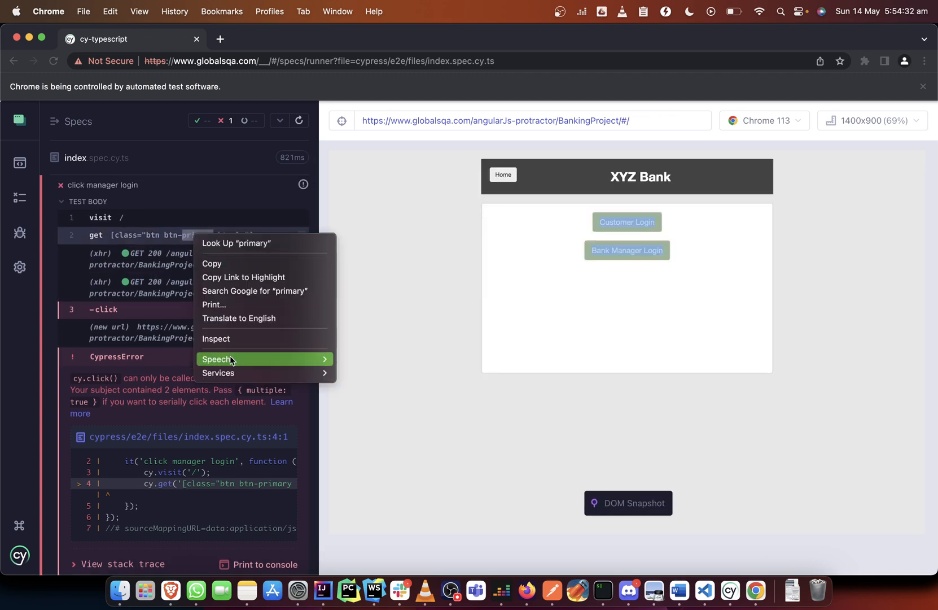
pyautogui.click(216, 338)
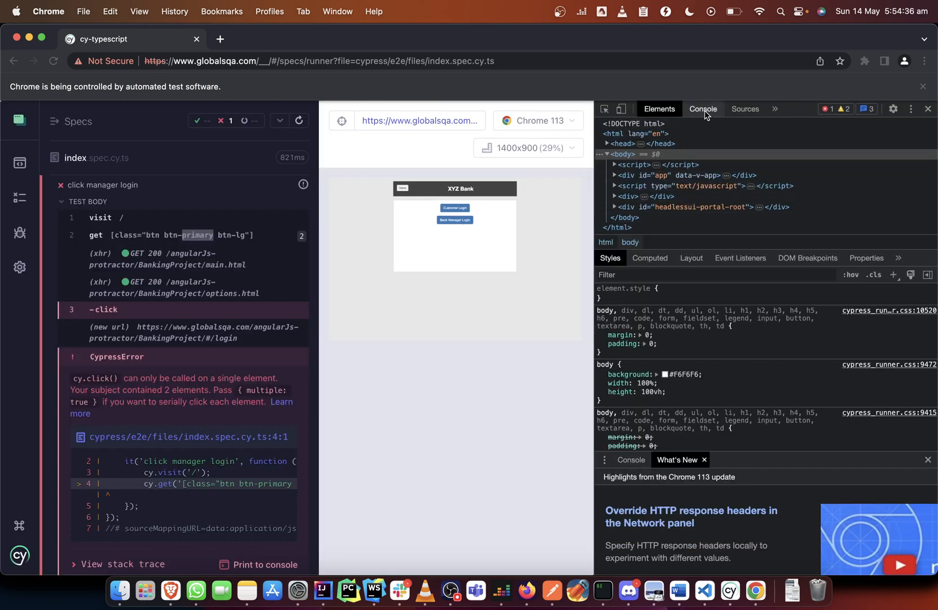
pyautogui.click(704, 109)
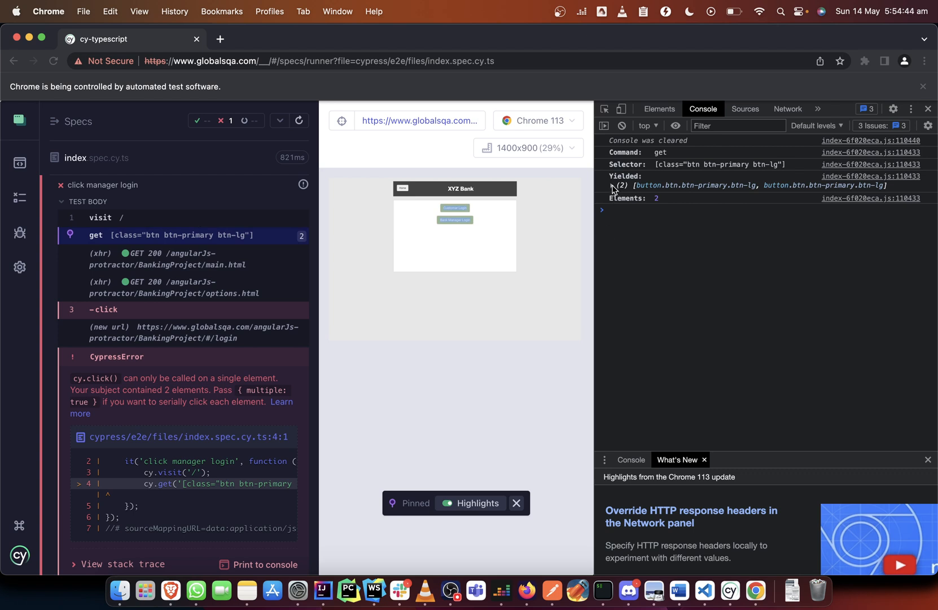
pyautogui.click(612, 186)
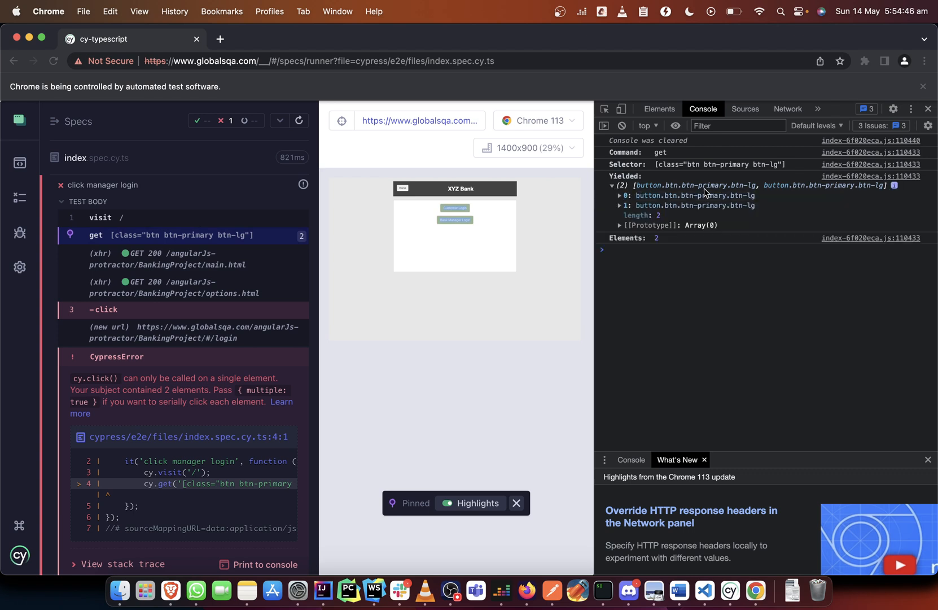
pyautogui.moveTo(745, 188)
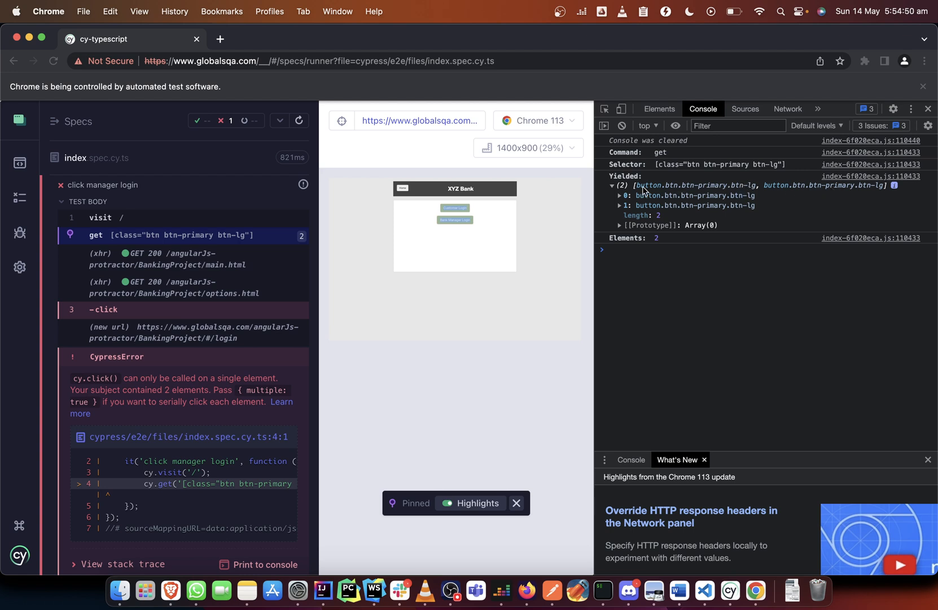
pyautogui.moveTo(645, 191)
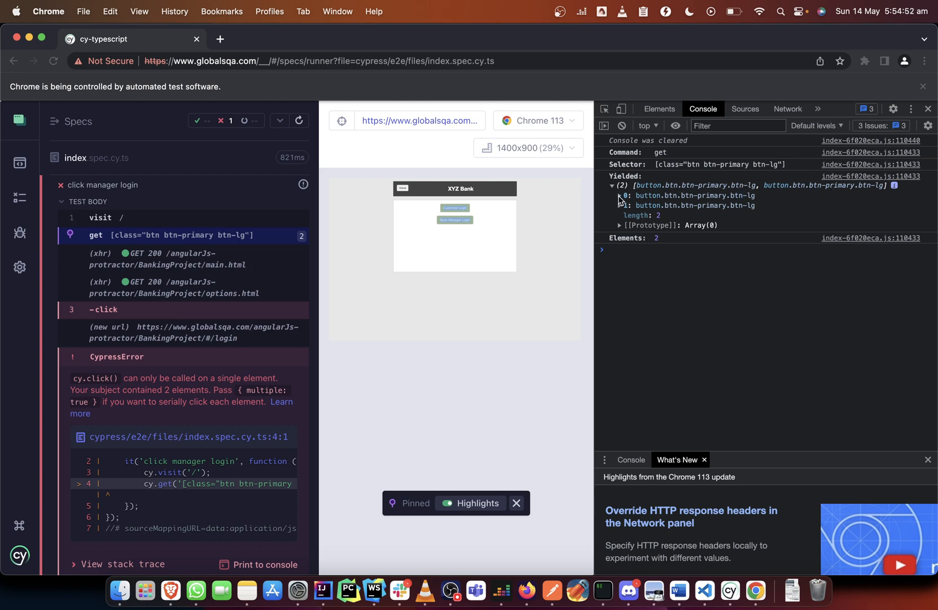
pyautogui.click(621, 196)
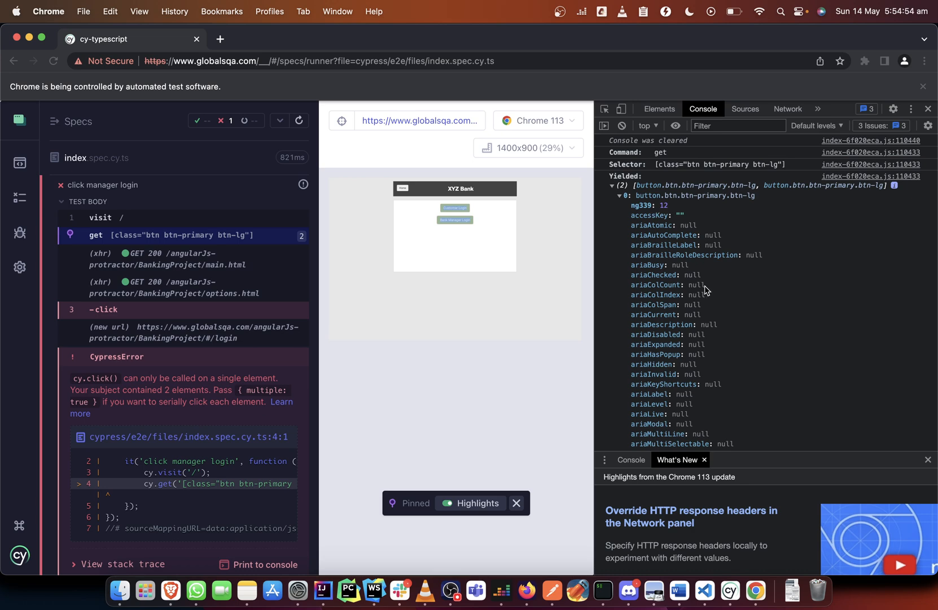
pyautogui.scroll(-3)
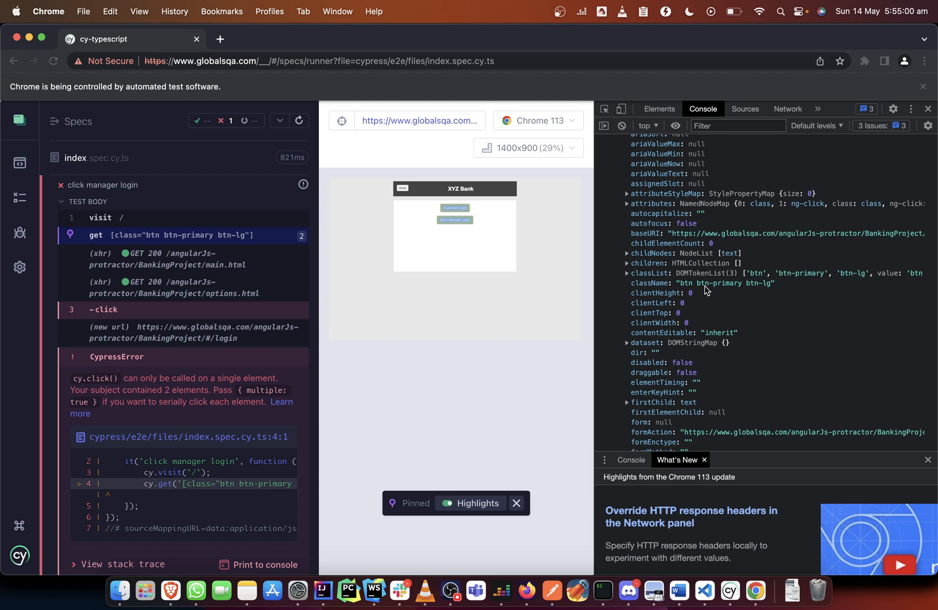
pyautogui.scroll(-3)
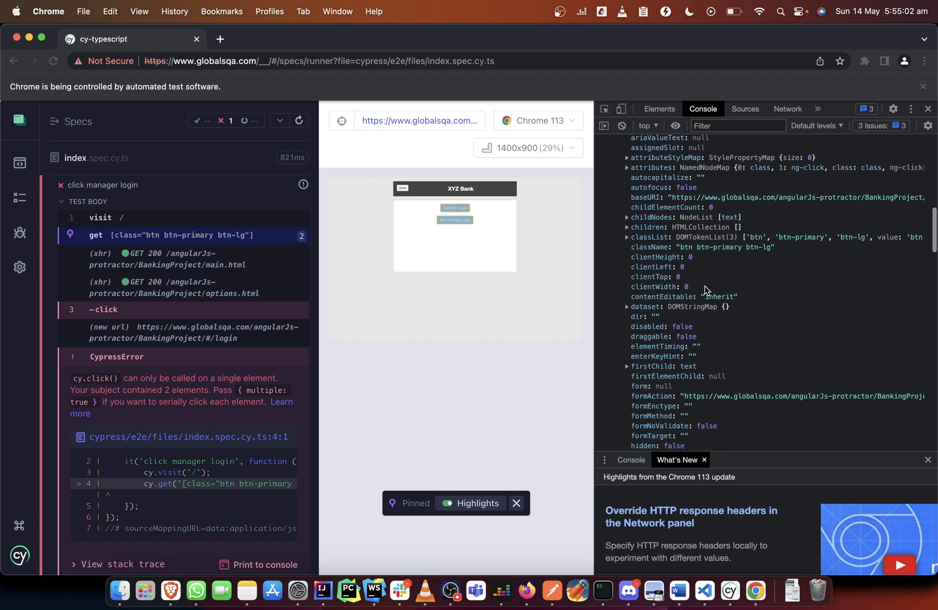
pyautogui.scroll(-3)
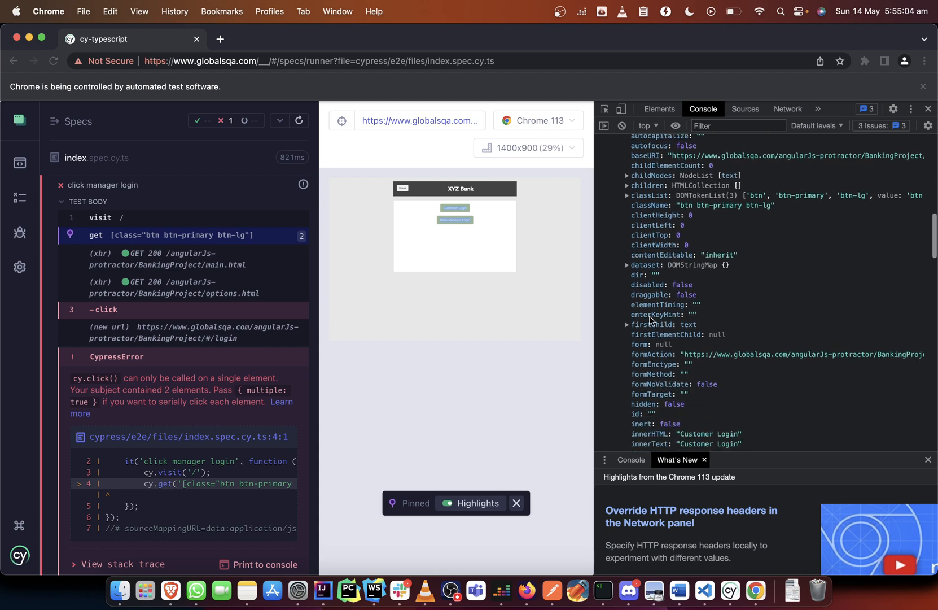
pyautogui.click(627, 324)
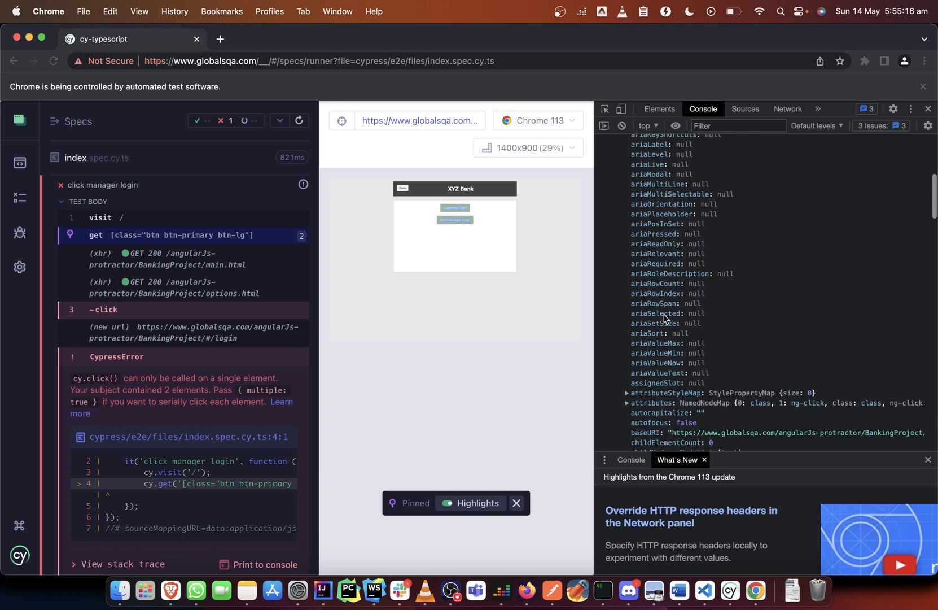
pyautogui.scroll(-3)
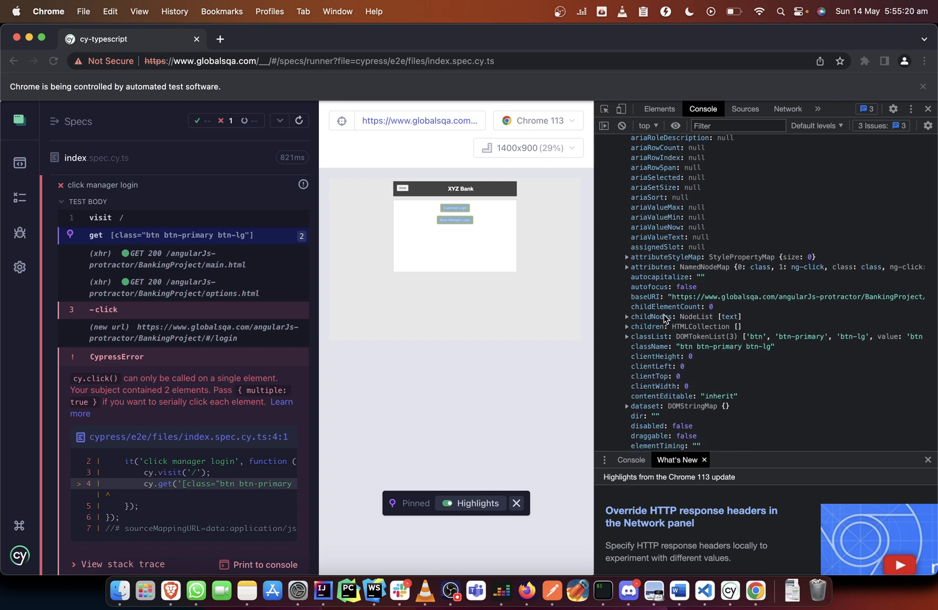
pyautogui.click(628, 316)
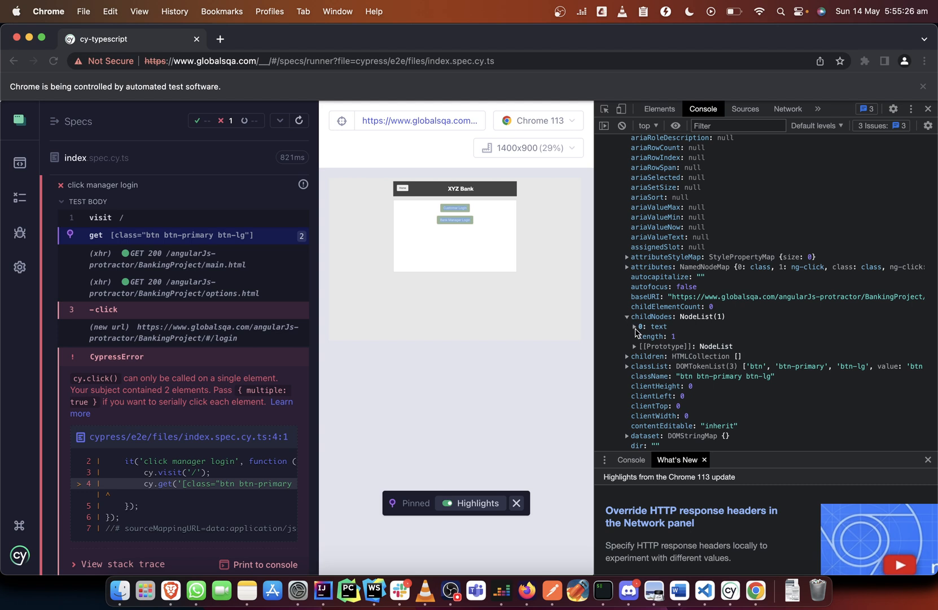
pyautogui.click(636, 327)
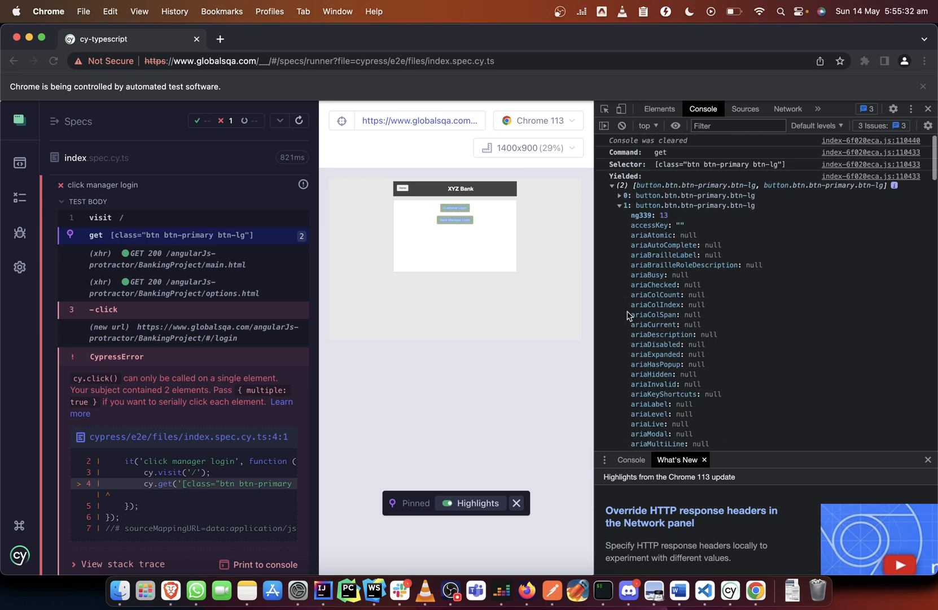
pyautogui.click(621, 206)
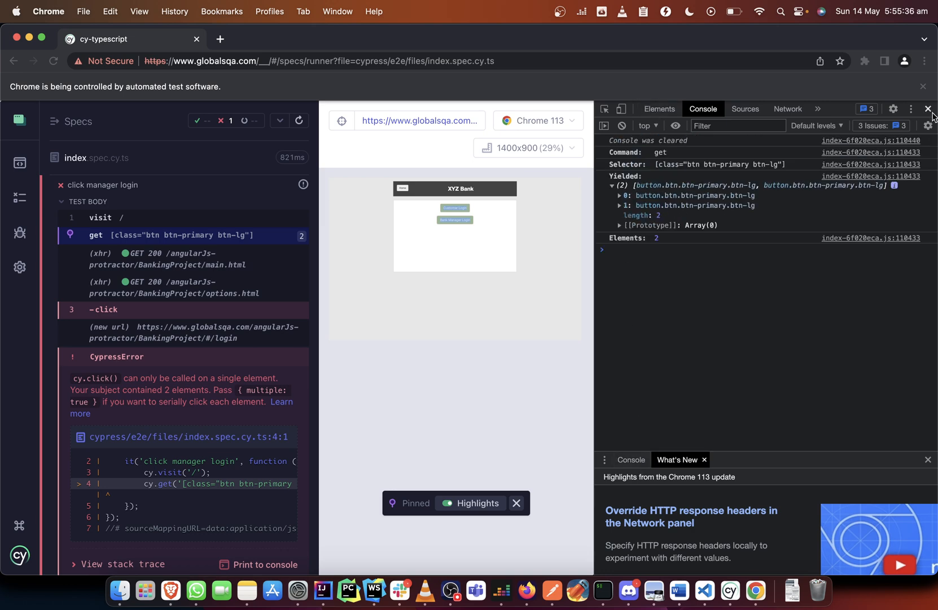
# - Close DevTools, chain .eq(1) before .click() in index.spec.cy.ts, and switch to the Cypress runner
pyautogui.click(928, 109)
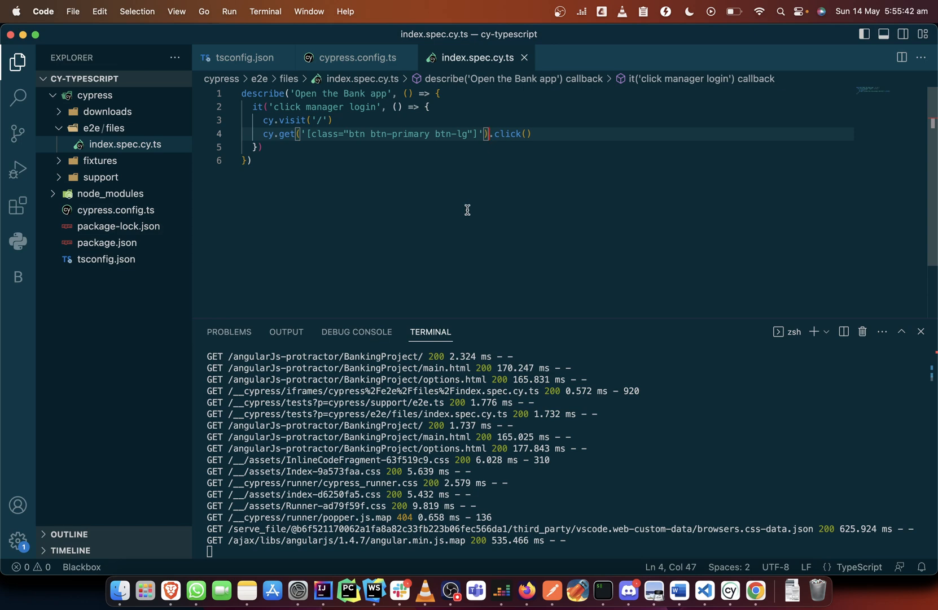
pyautogui.write('.eq.')
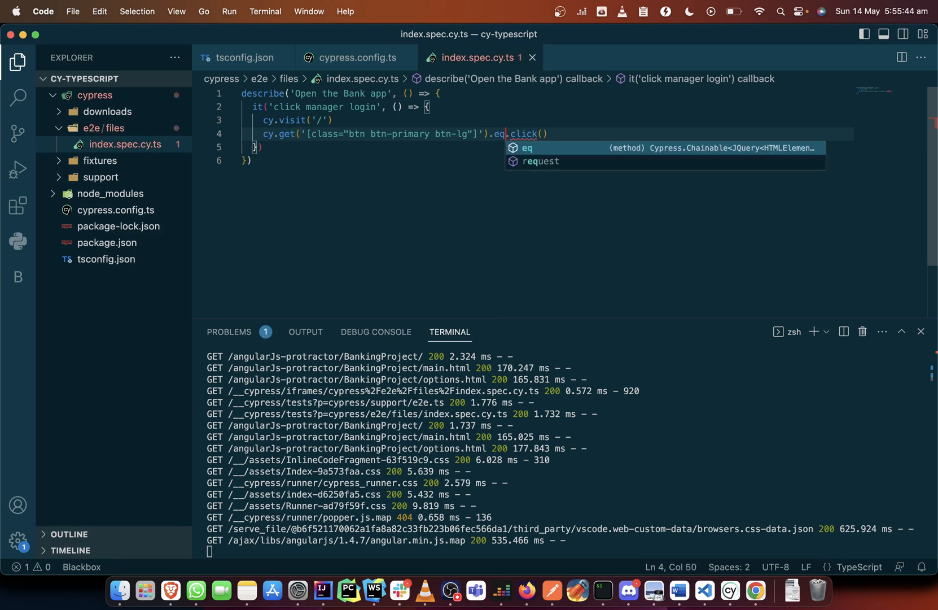
pyautogui.write('(')
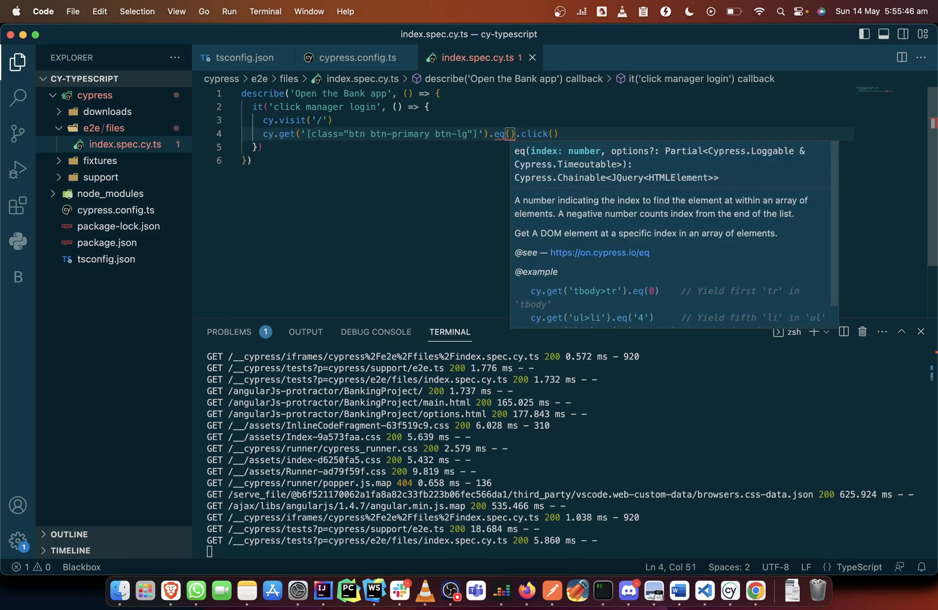
pyautogui.write('1')
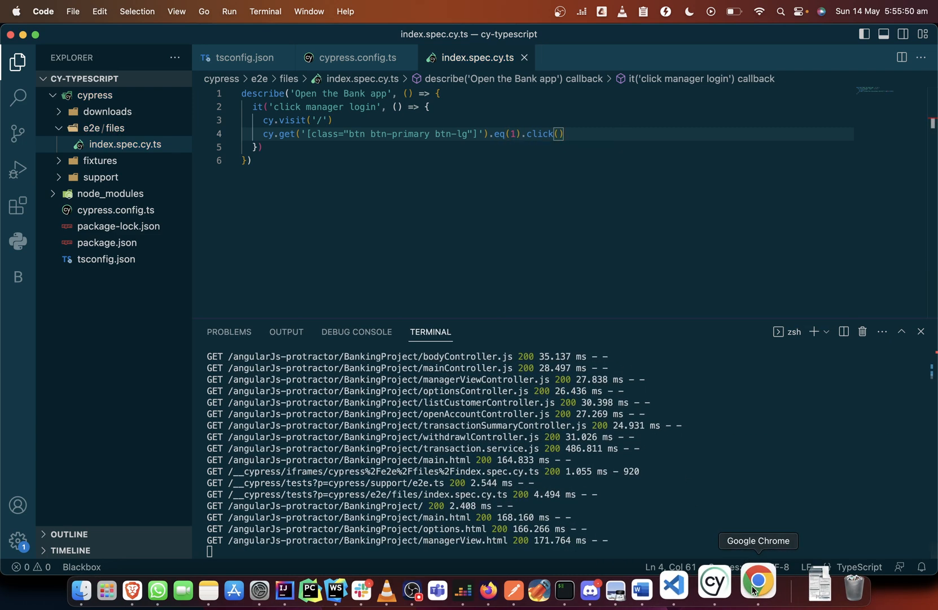
pyautogui.click(758, 584)
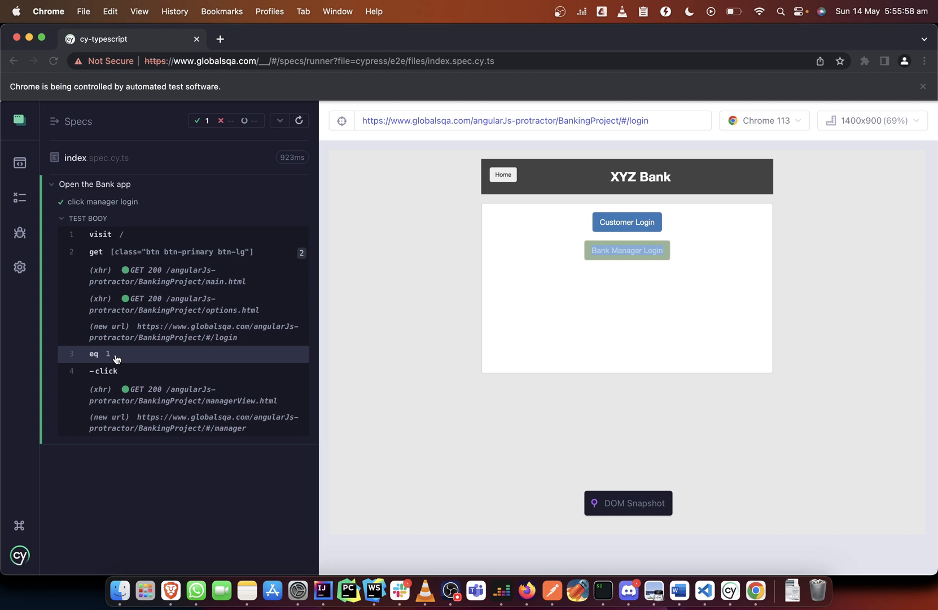
pyautogui.moveTo(204, 252)
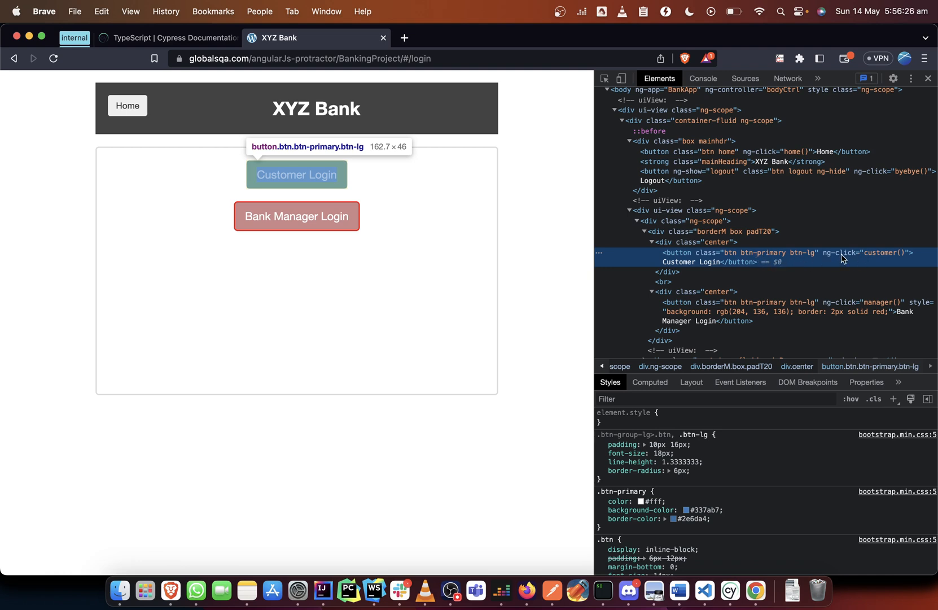
pyautogui.moveTo(843, 259)
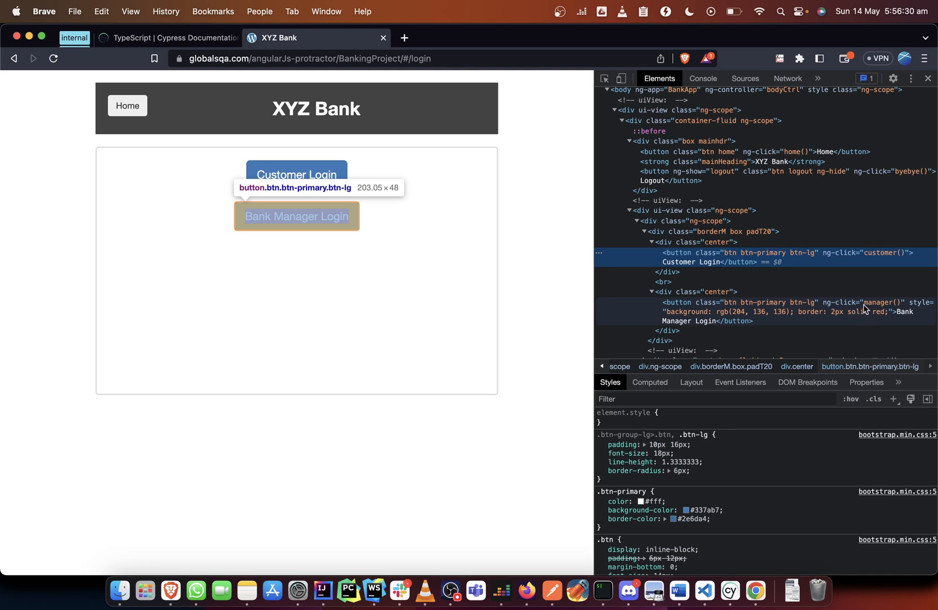
pyautogui.moveTo(843, 314)
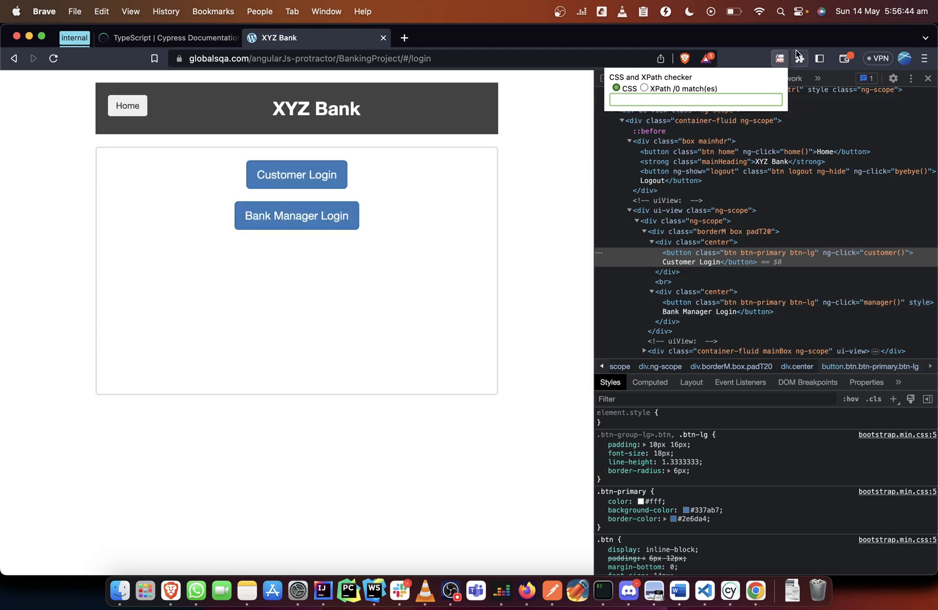
pyautogui.click(780, 58)
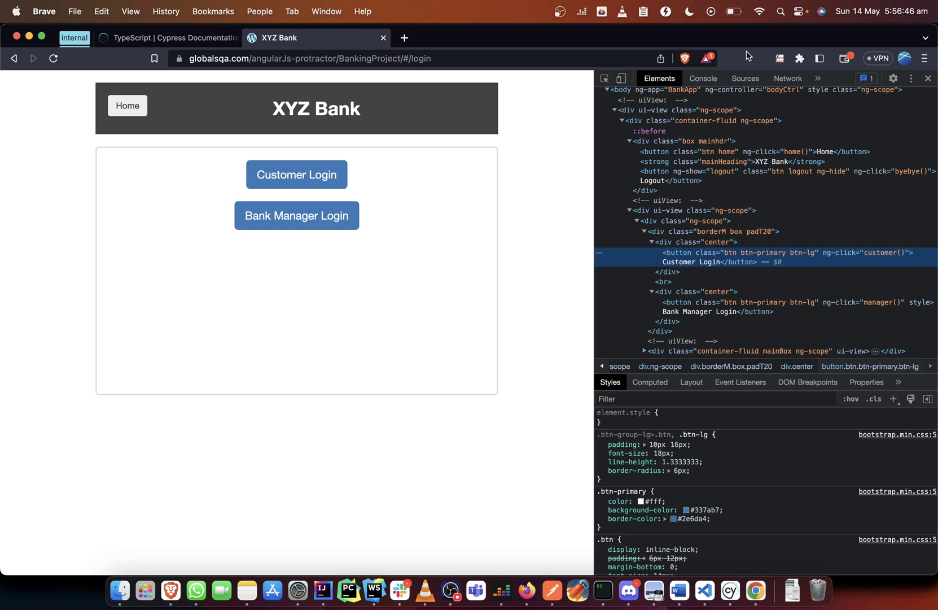